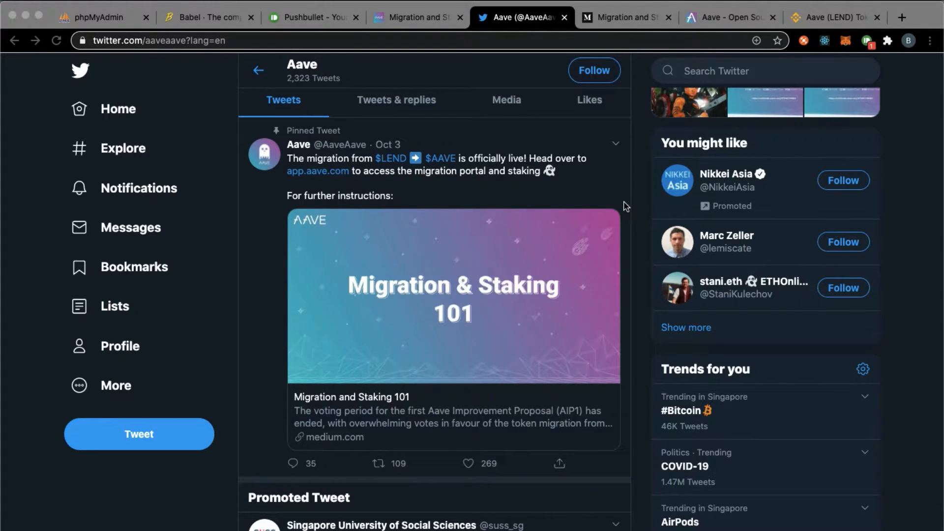
mouse_move(600, 140)
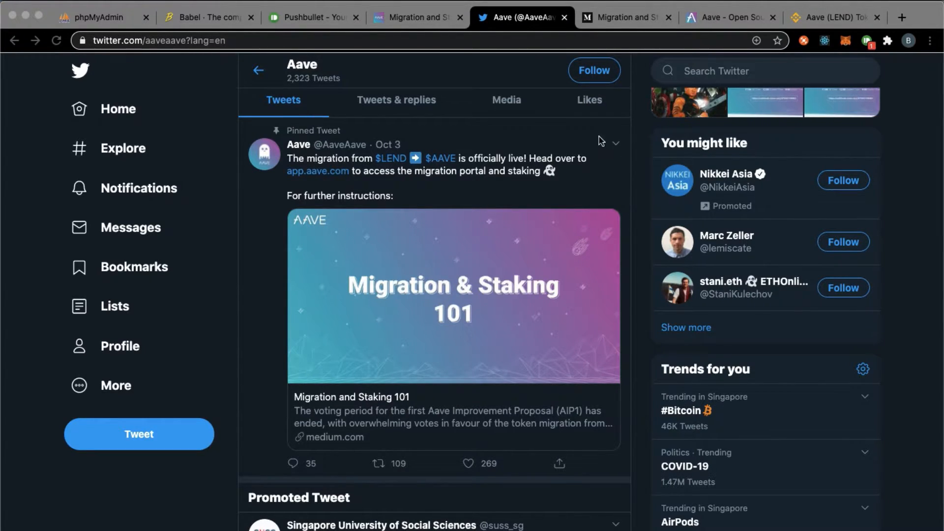
Scroll Aave's Twitter profile to the pinned tweet's Migration and Staking 101 link card
scroll("down", 3)
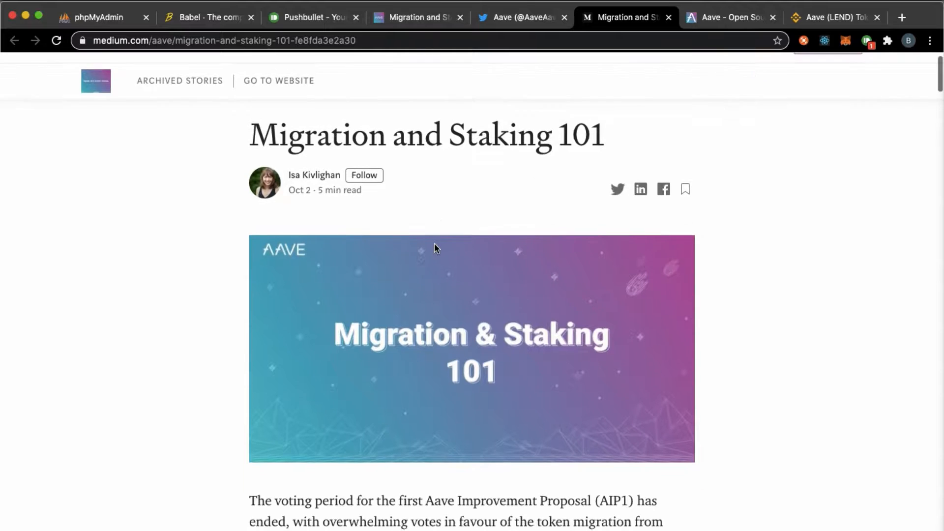
Read down the article past the AAVE token and migration contract addresses, deselecting the address
scroll("down", 3)
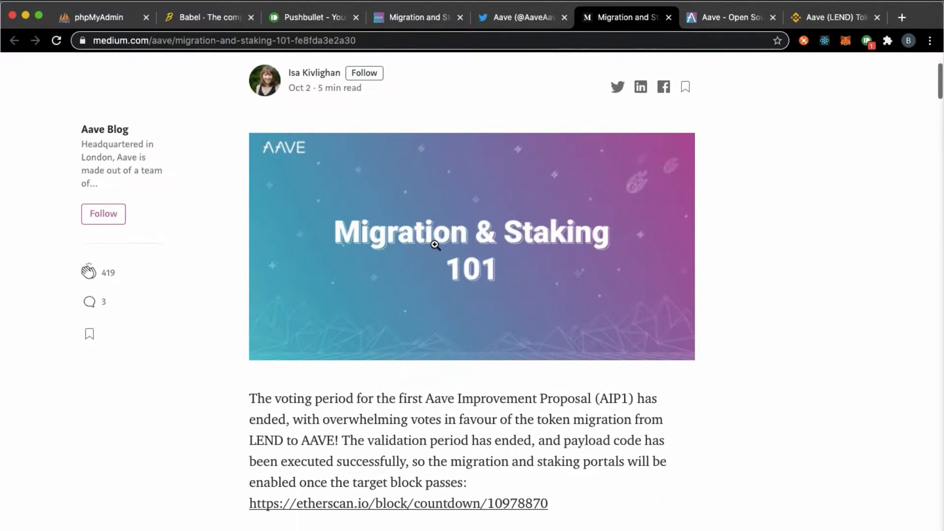
scroll("down", 3)
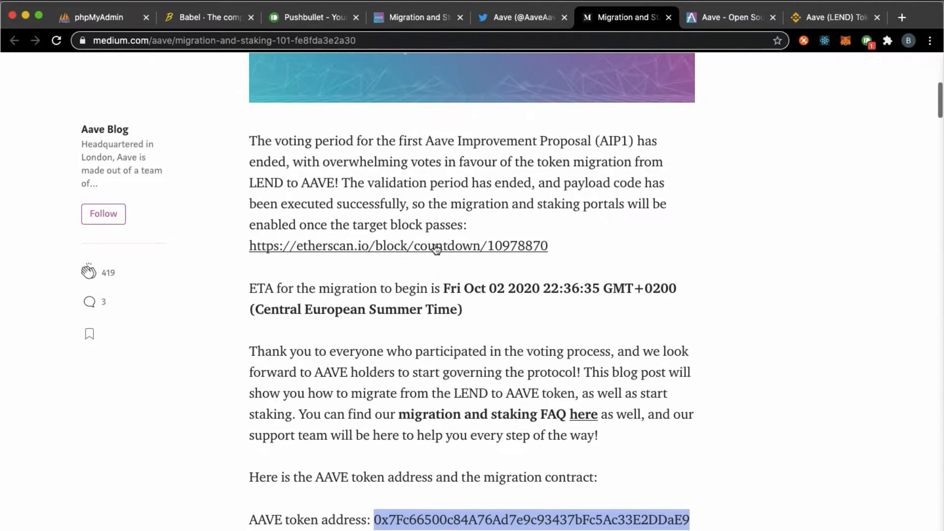
scroll("down", 3)
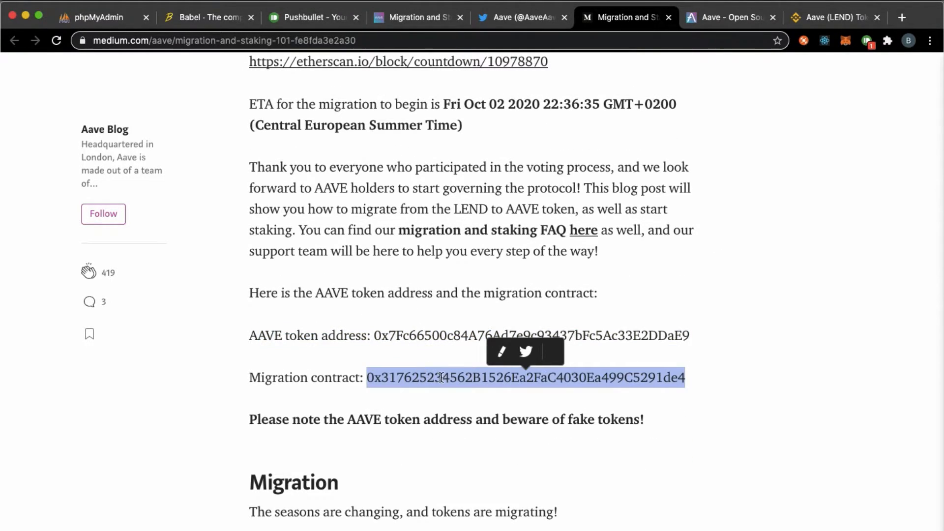
scroll("down", 3)
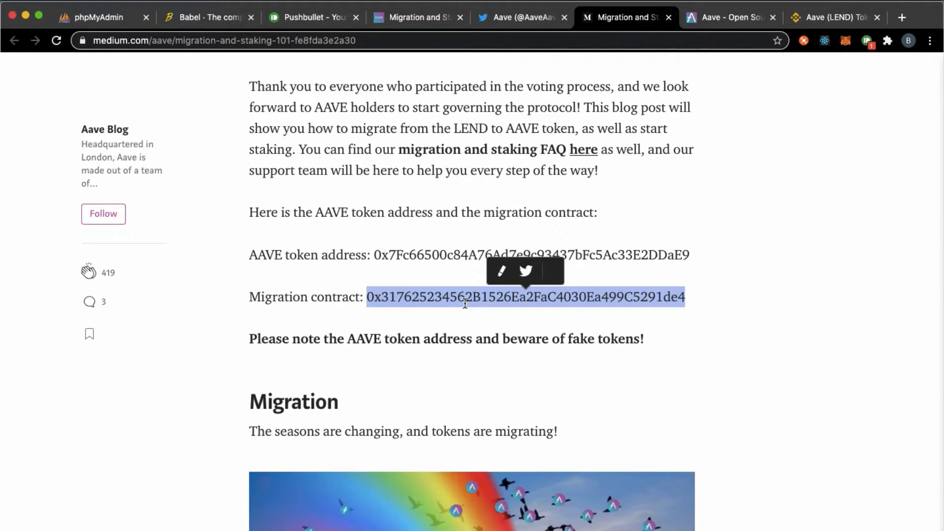
left_click(456, 313)
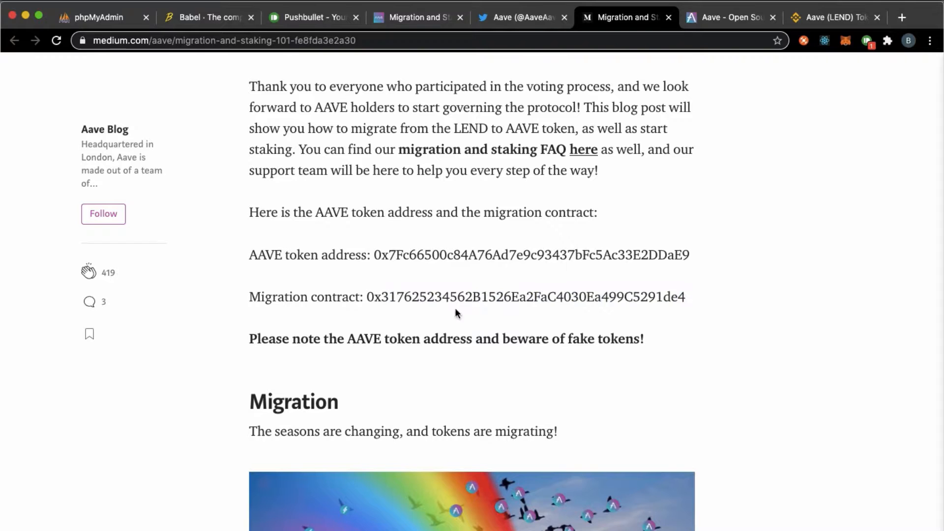
Continue reading down to the How to Migrate section of the article
scroll("down", 3)
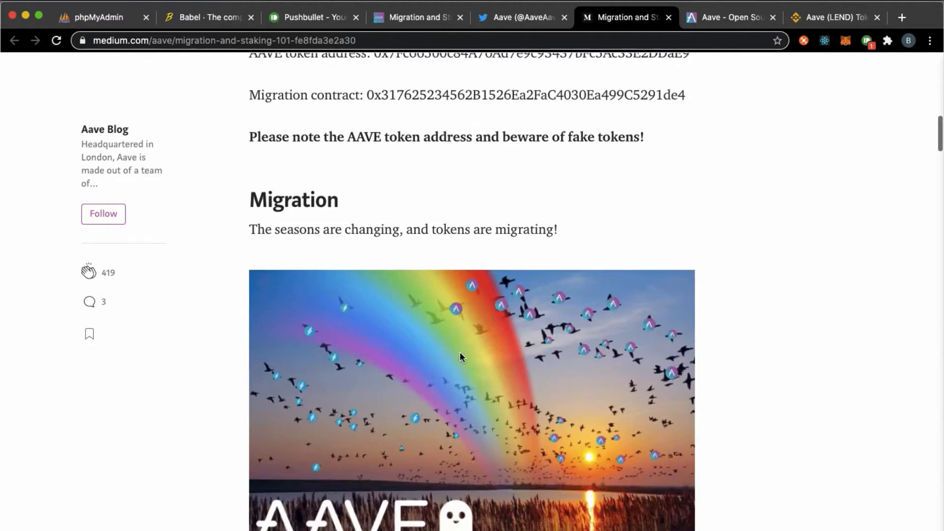
scroll("down", 3)
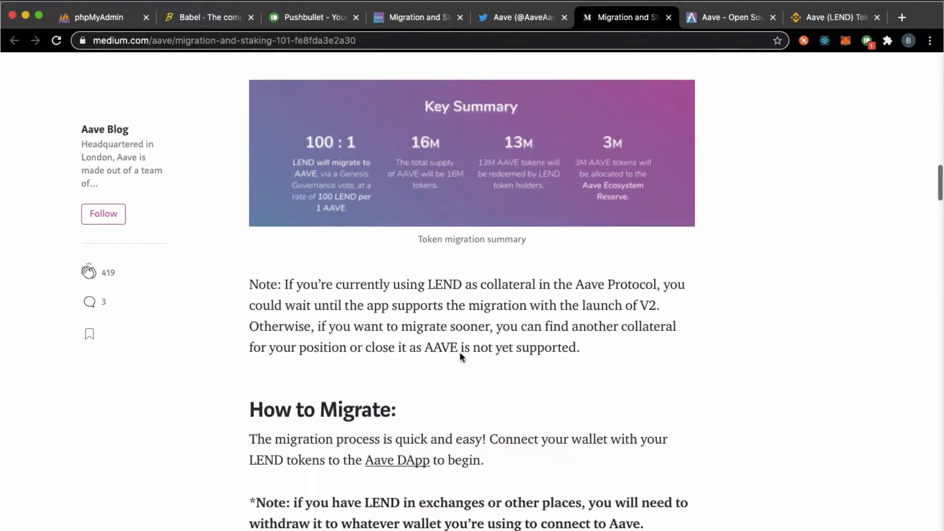
scroll("down", 3)
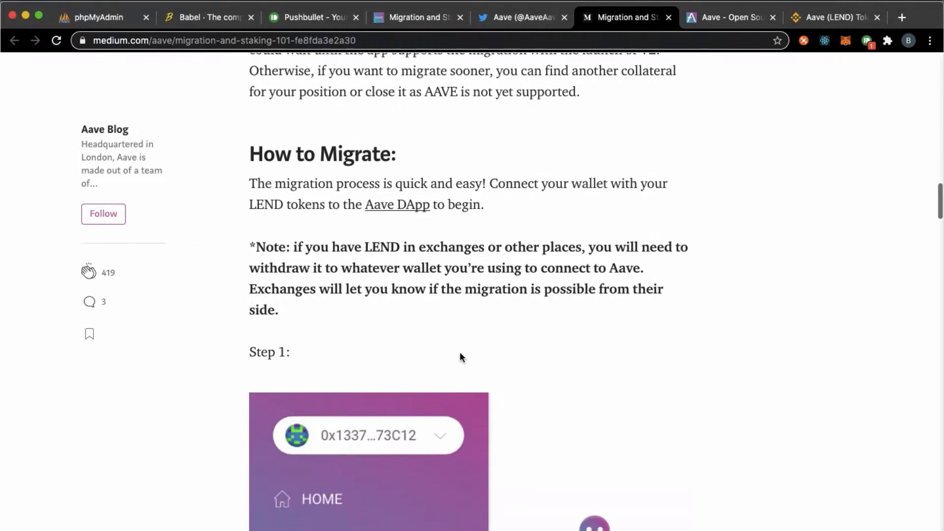
scroll("down", 3)
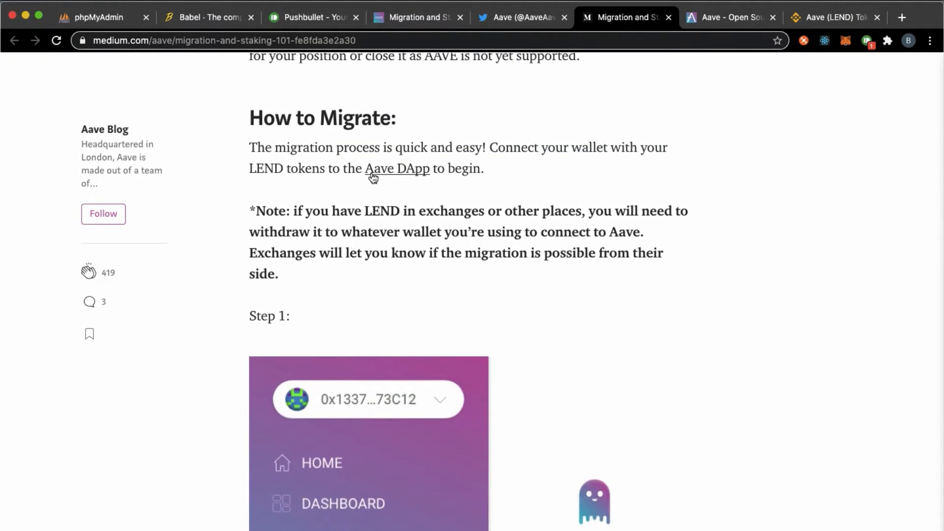
mouse_move(421, 177)
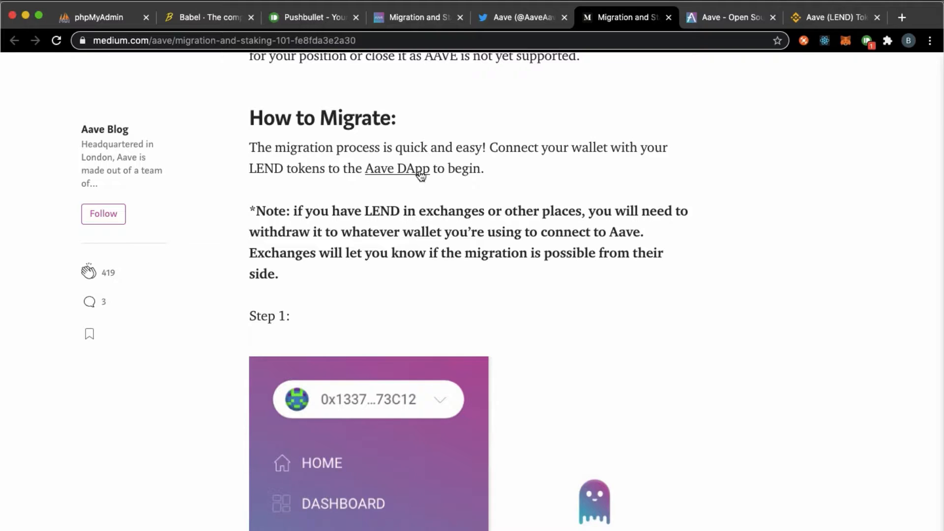
Follow the article's Aave DApp link to app.aave.com's Welcome page with wallet options
left_click(398, 168)
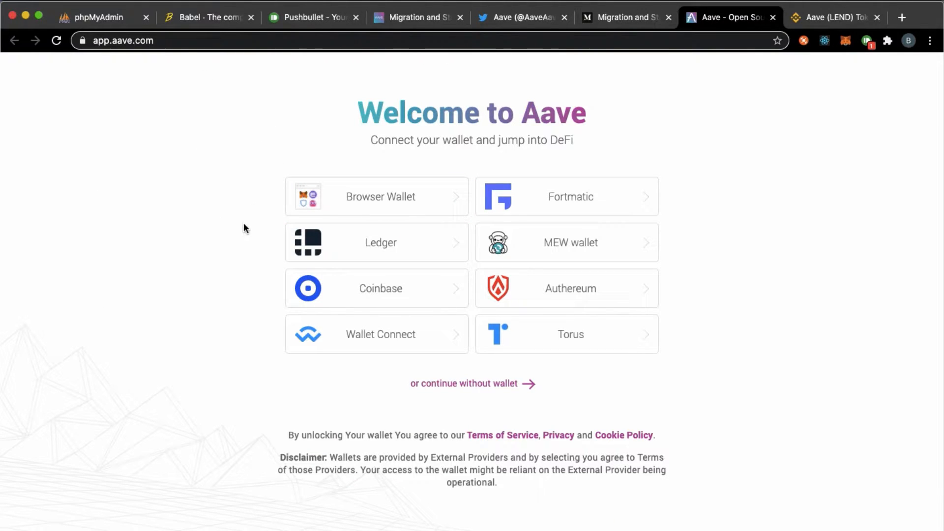
mouse_move(99, 79)
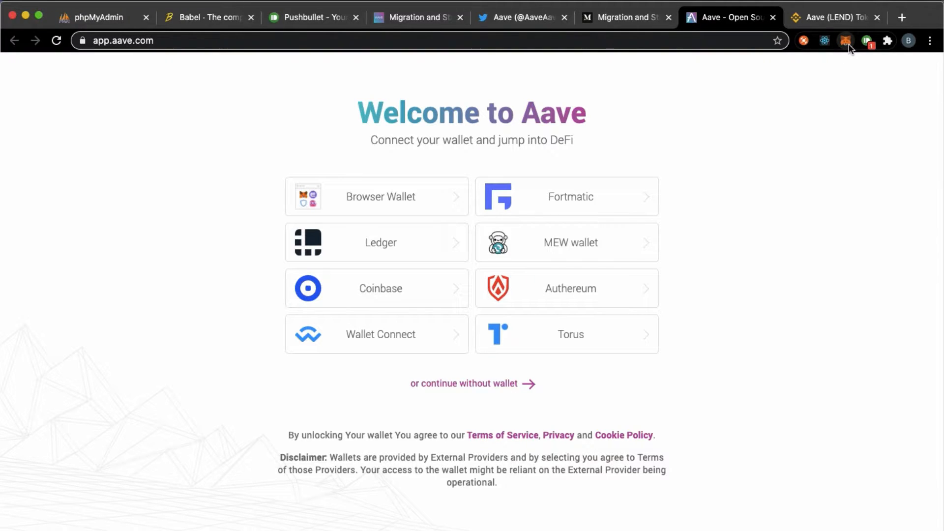
left_click(843, 40)
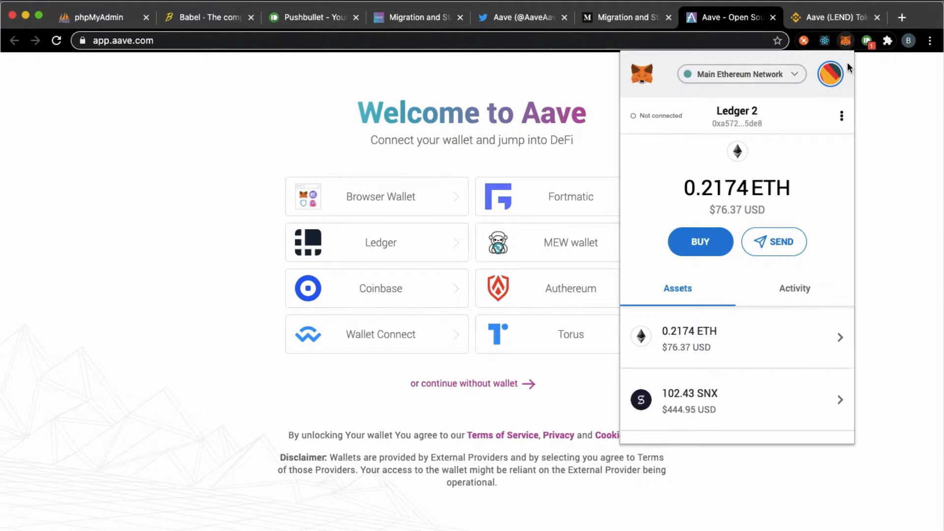
mouse_move(753, 226)
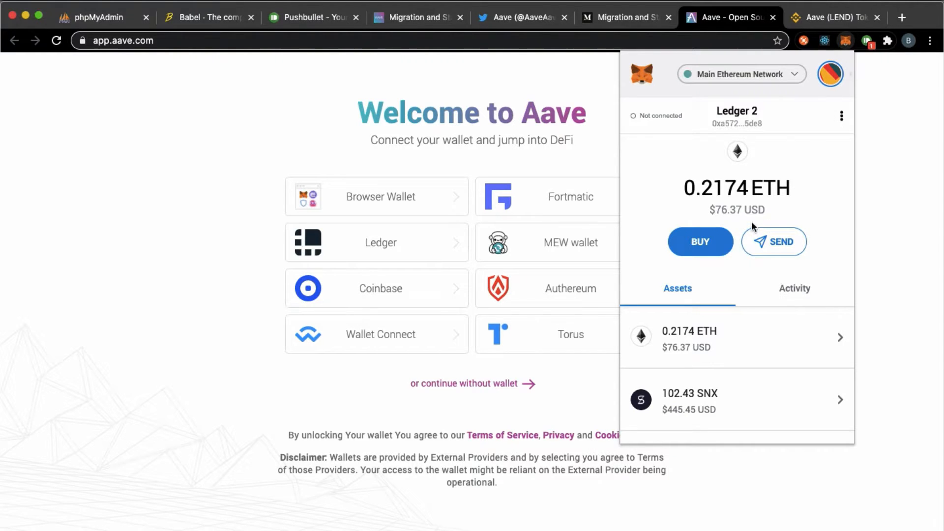
mouse_move(258, 254)
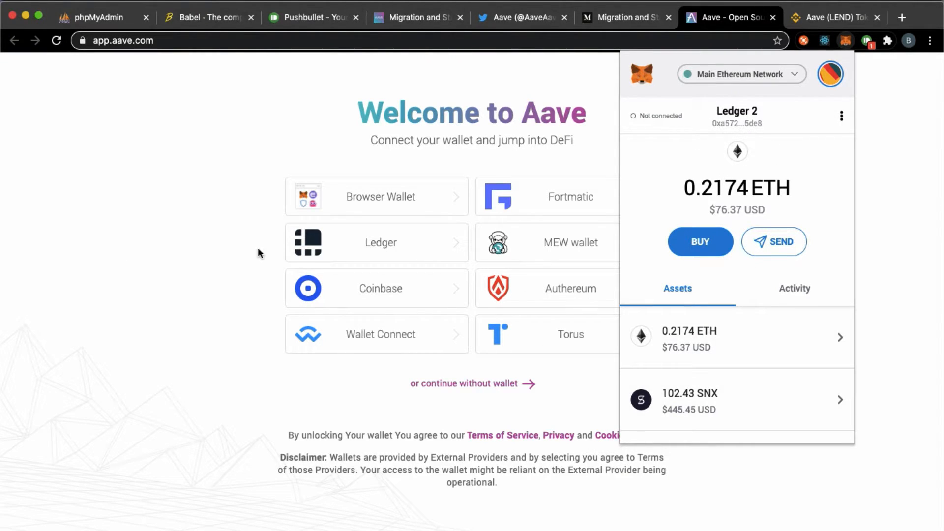
left_click(741, 74)
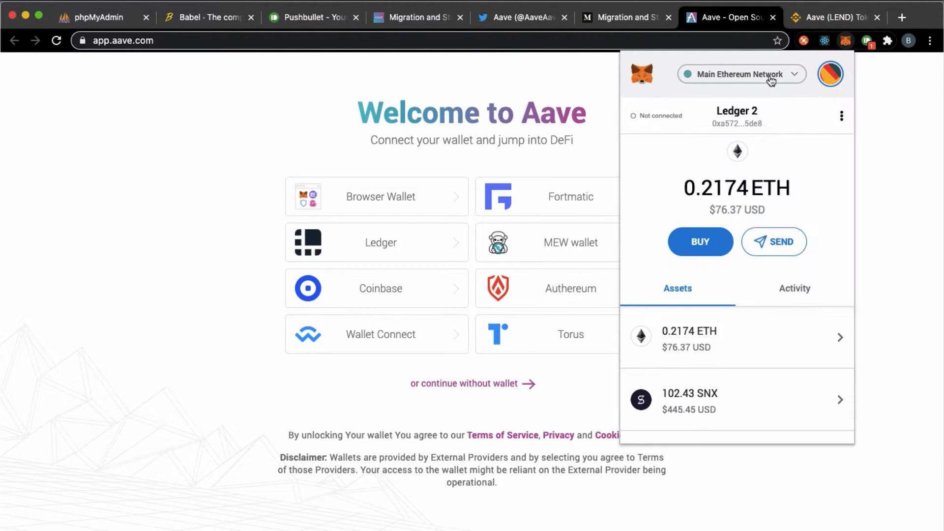
left_click(830, 74)
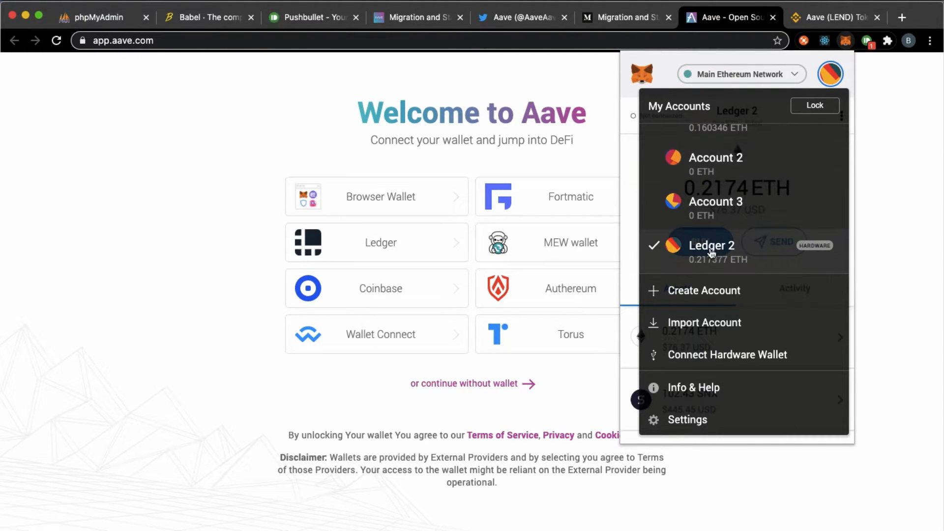
left_click(375, 196)
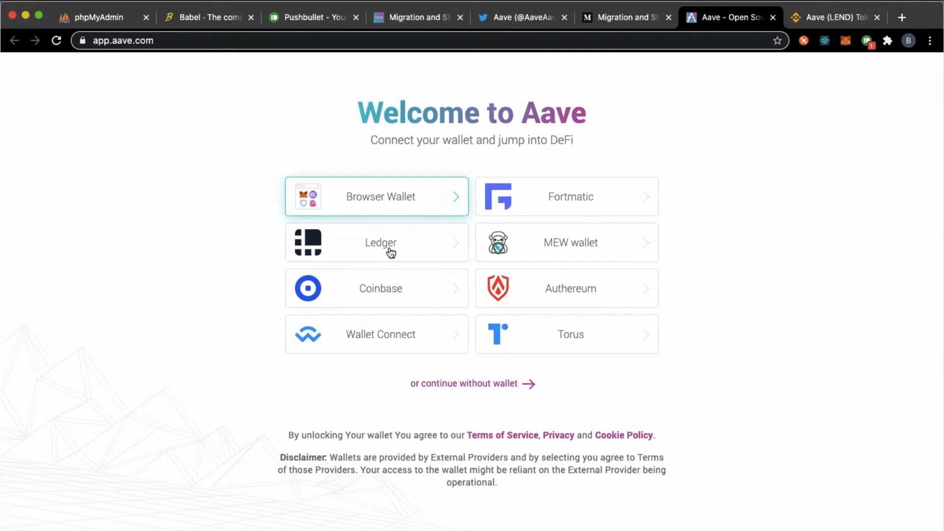
Return to the How to Migrate instructions, then view Binance's LEND-to-AAVE swap announcement
left_click(626, 18)
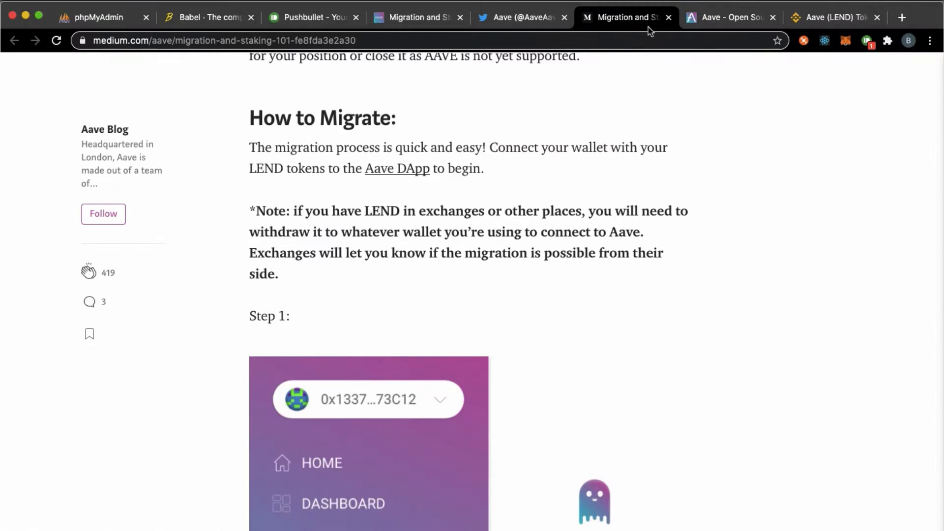
mouse_move(672, 197)
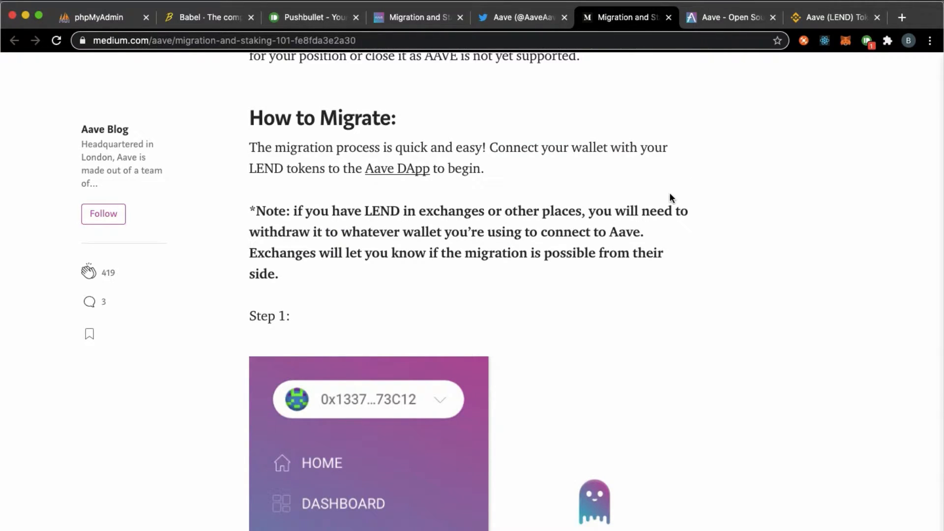
mouse_move(642, 244)
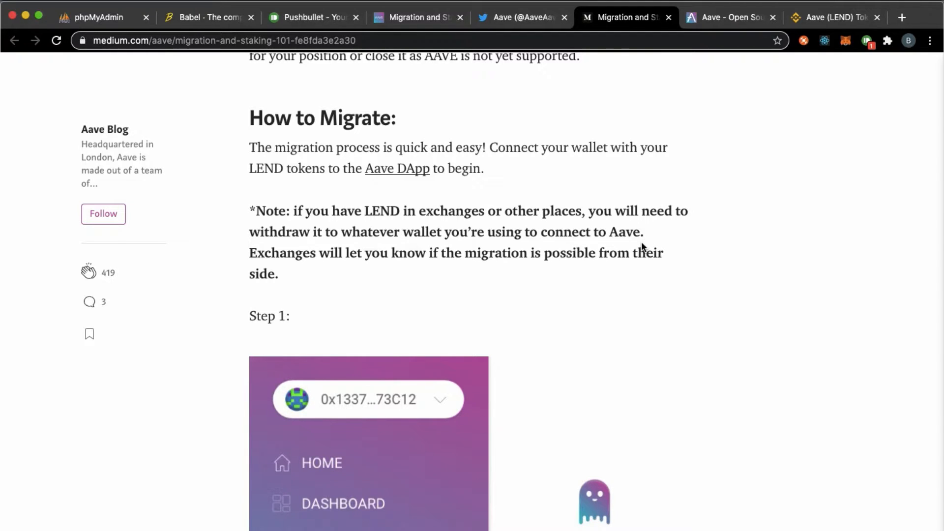
mouse_move(646, 234)
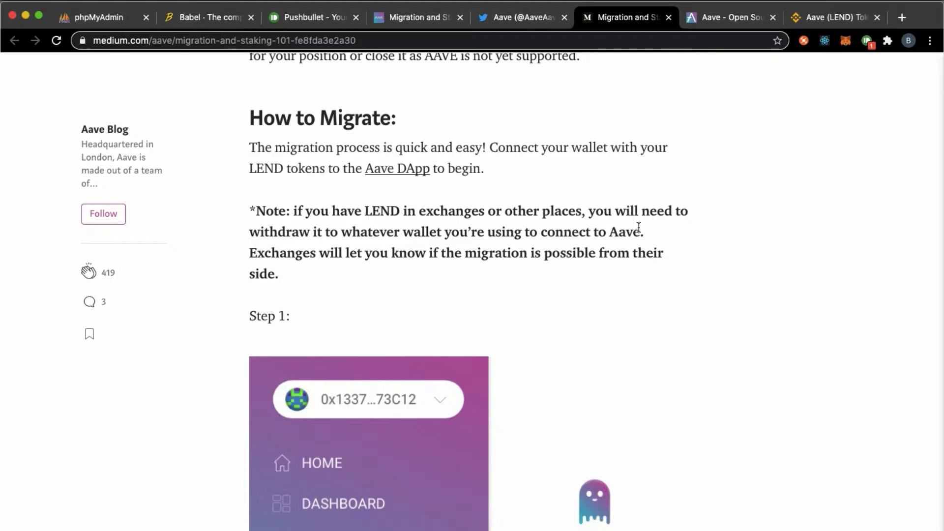
left_click(824, 17)
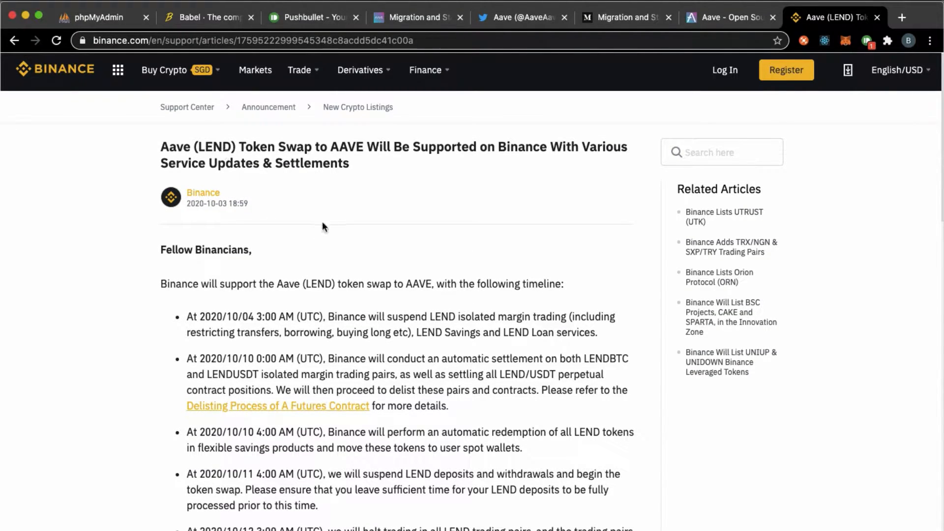
scroll("down", 3)
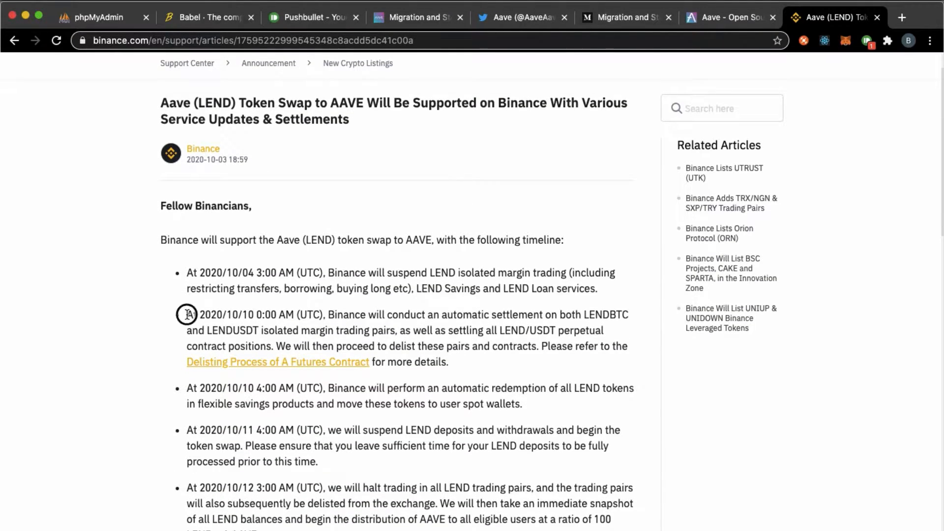
left_click_drag(187, 315, 292, 315)
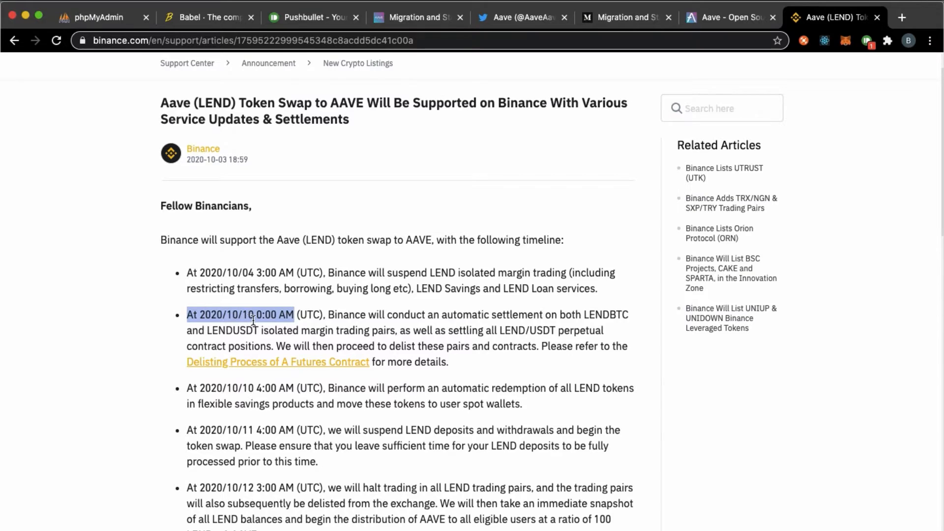
mouse_move(450, 360)
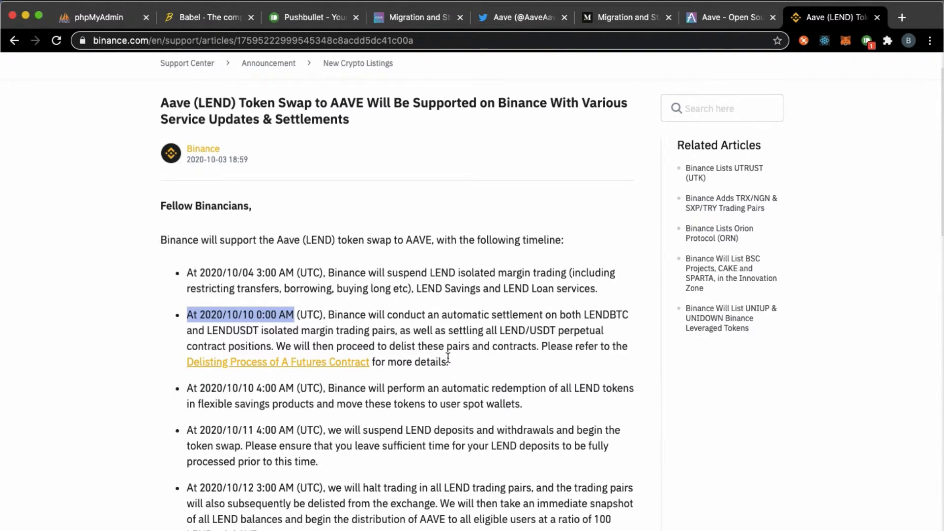
scroll("down", 3)
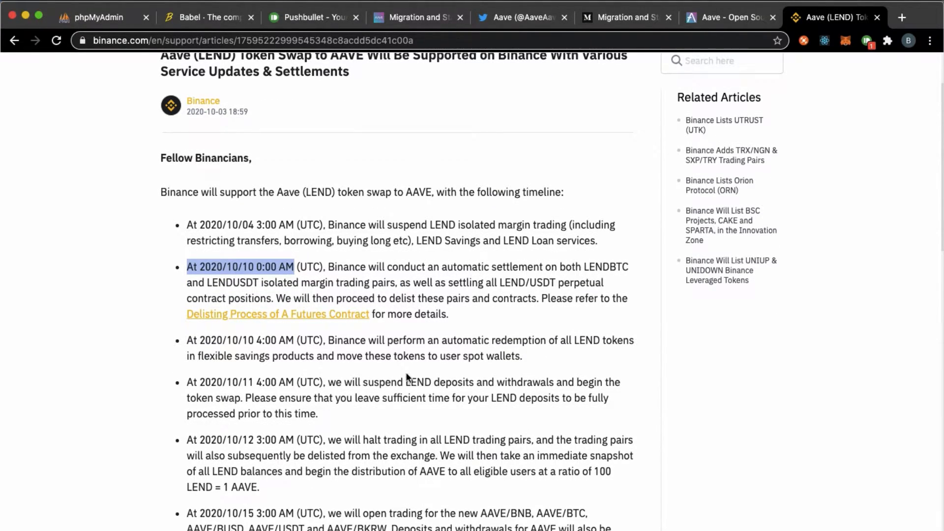
scroll("down", 3)
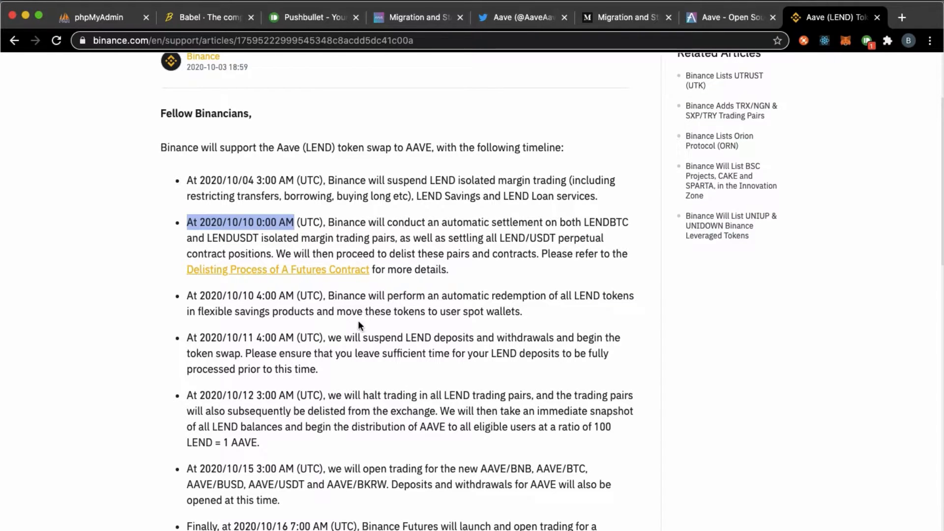
scroll("down", 3)
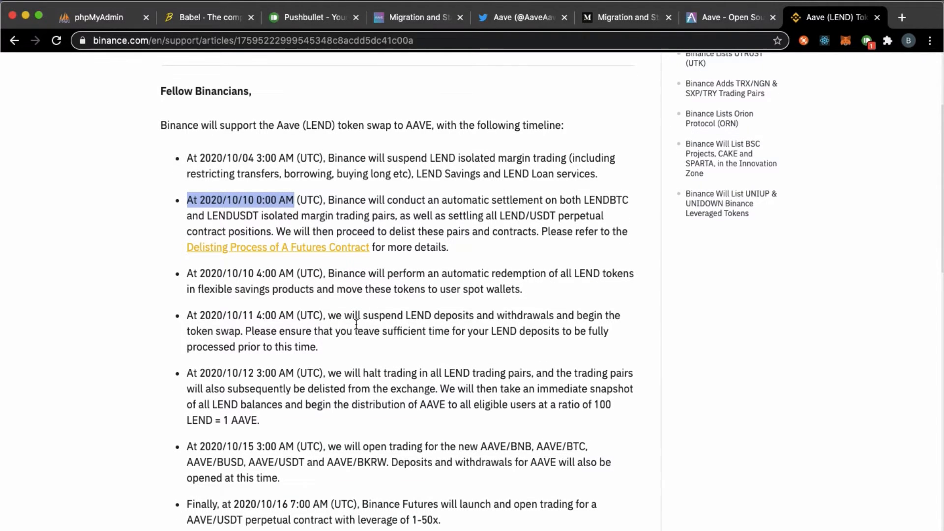
scroll("down", 3)
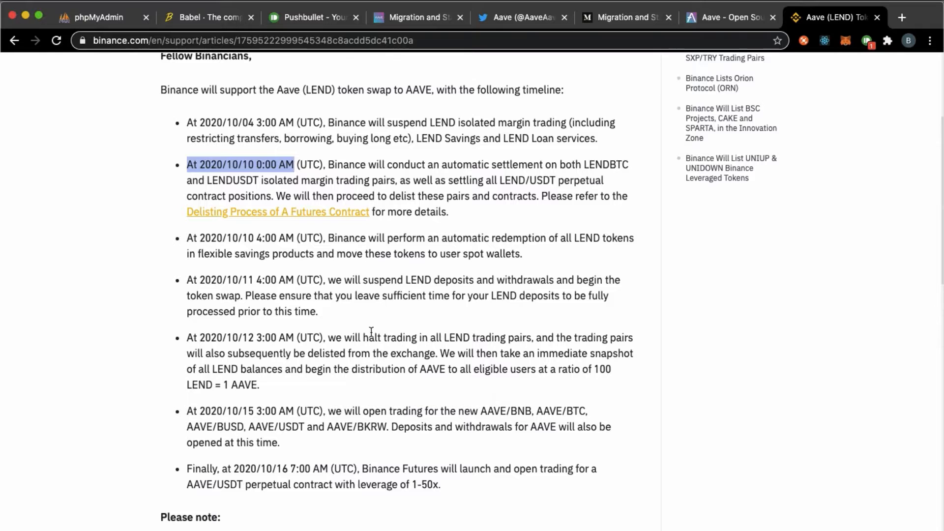
scroll("down", 3)
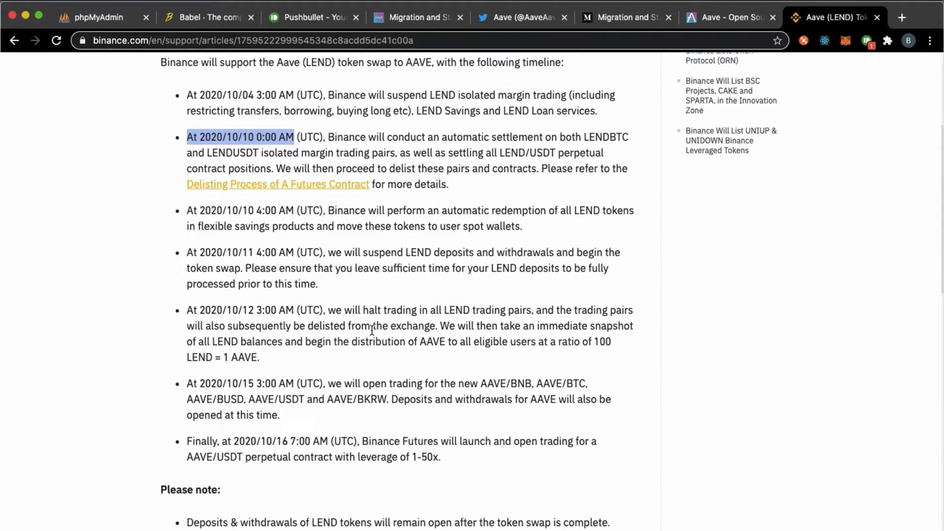
scroll("down", 3)
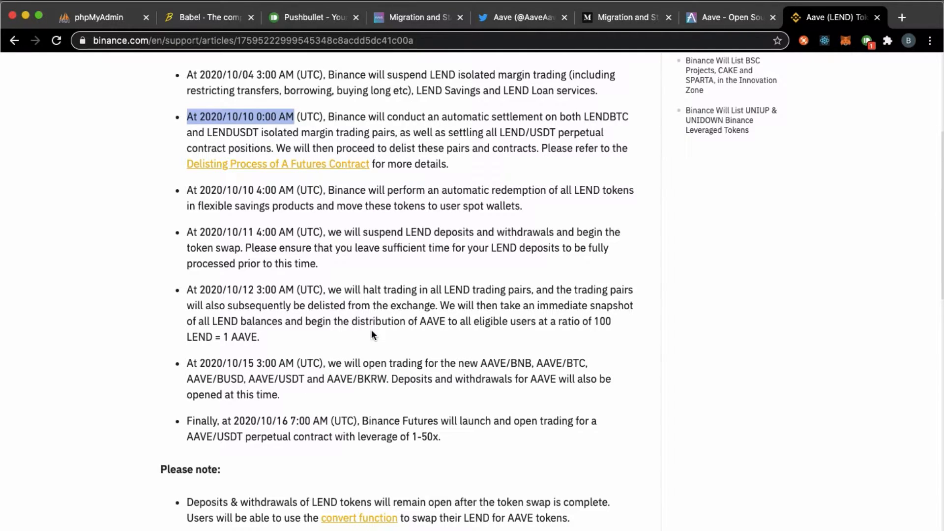
mouse_move(379, 393)
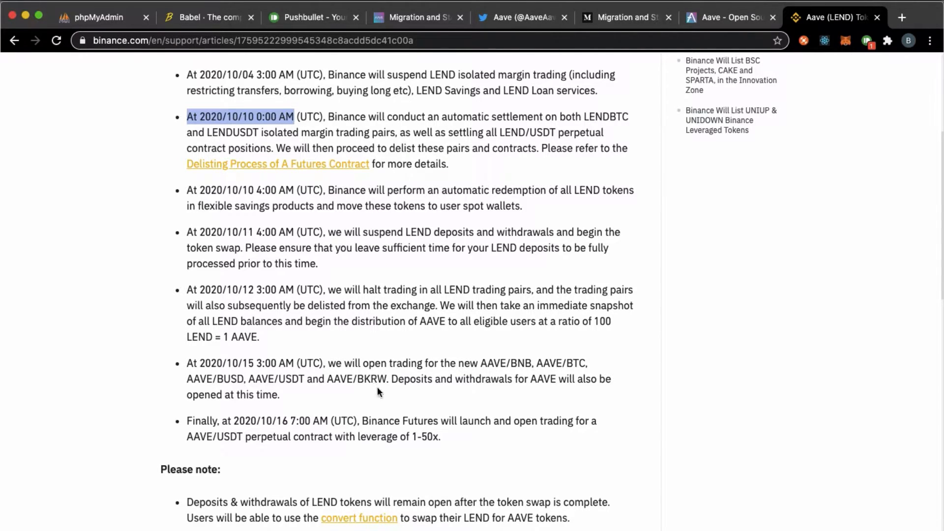
scroll("down", 3)
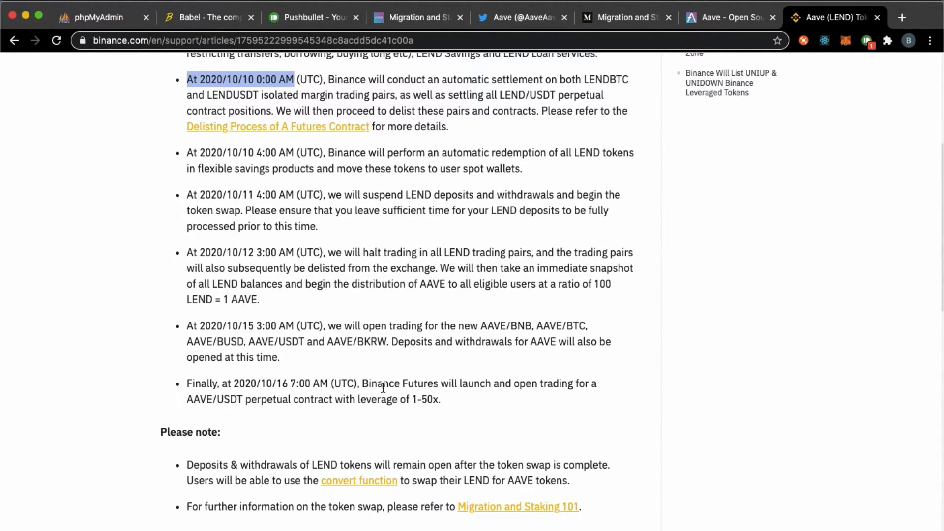
scroll("down", 3)
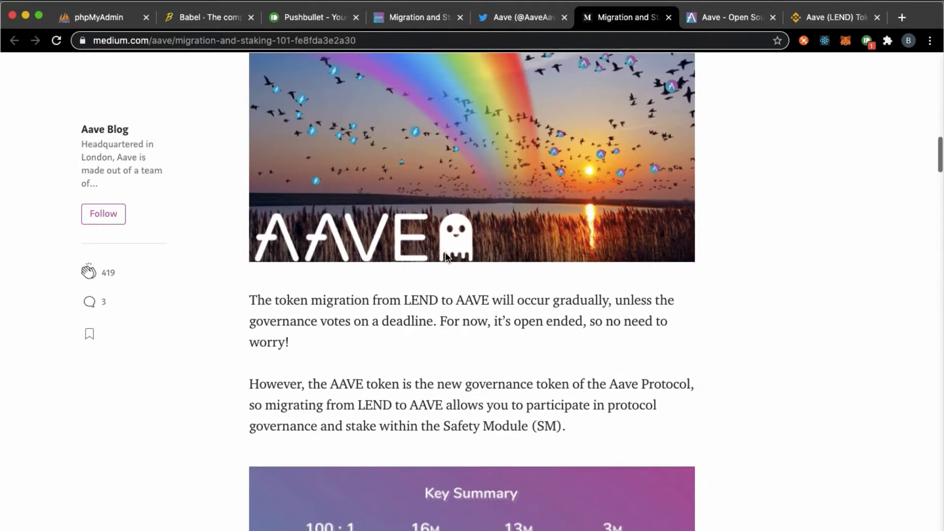
scroll("down", 3)
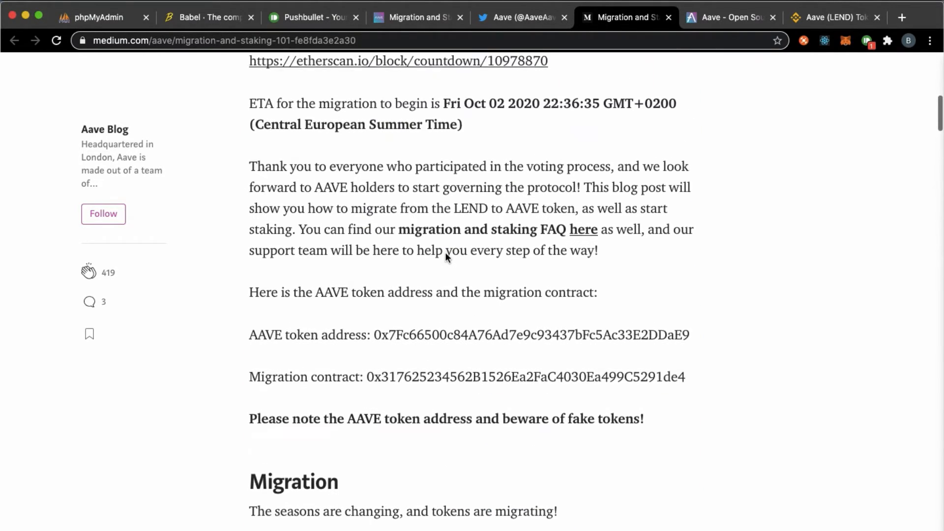
scroll("up", 3)
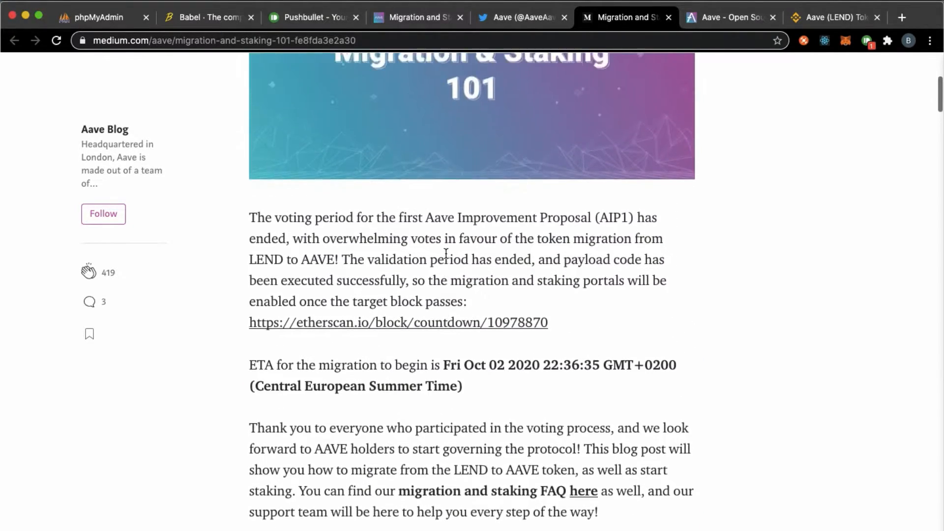
scroll("down", 3)
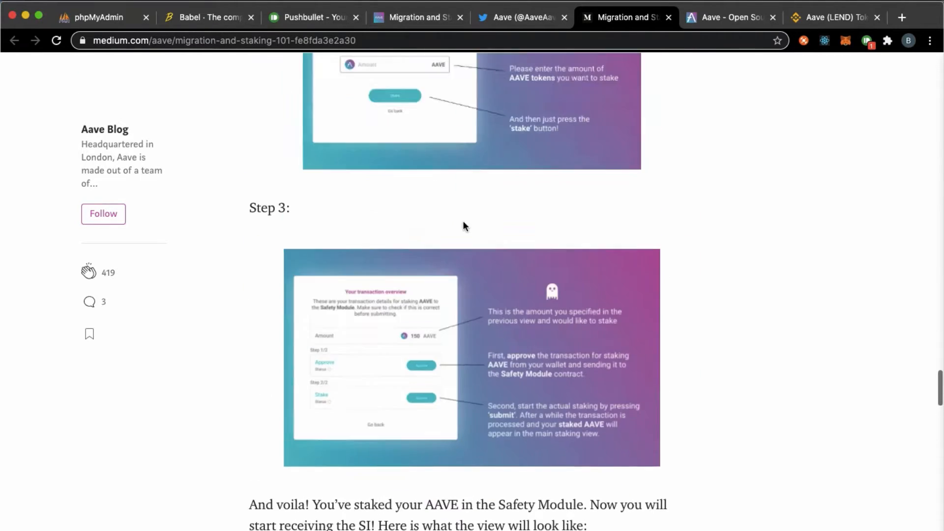
scroll("up", 3)
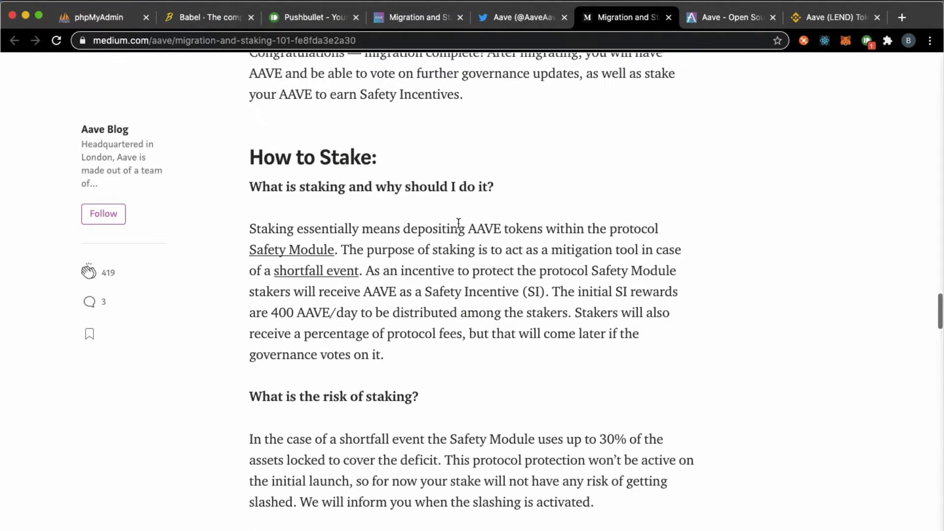
scroll("down", 3)
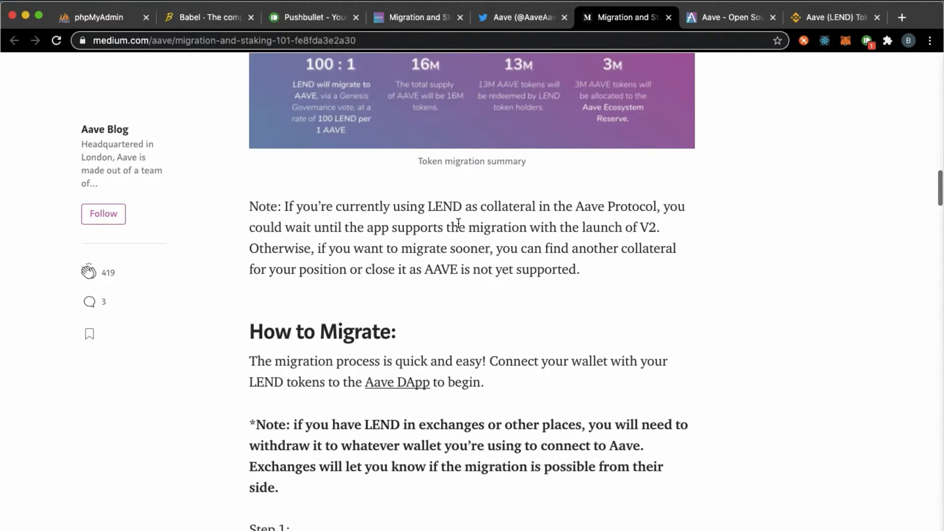
scroll("up", 3)
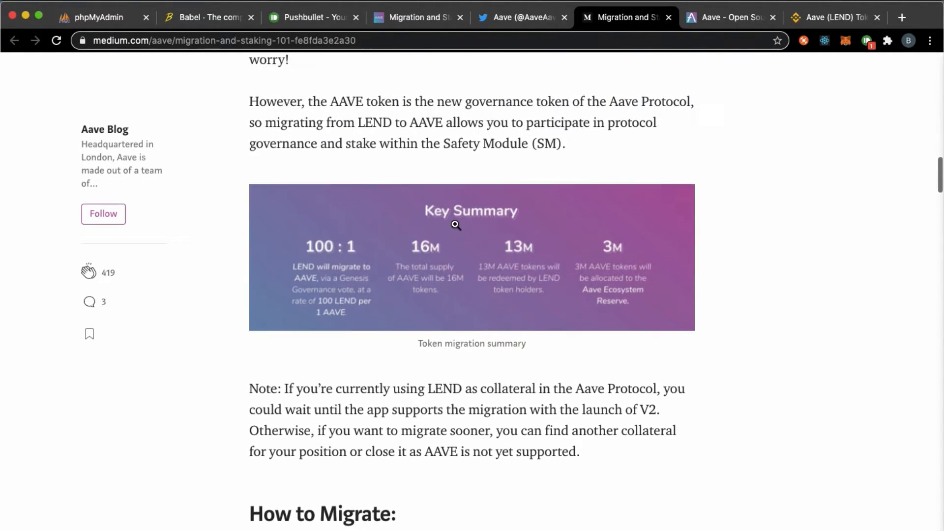
scroll("down", 3)
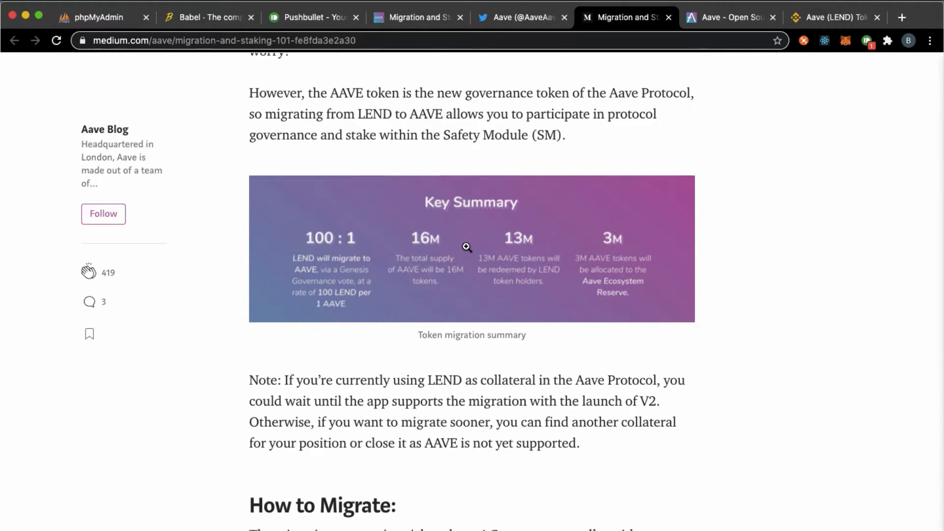
scroll("down", 3)
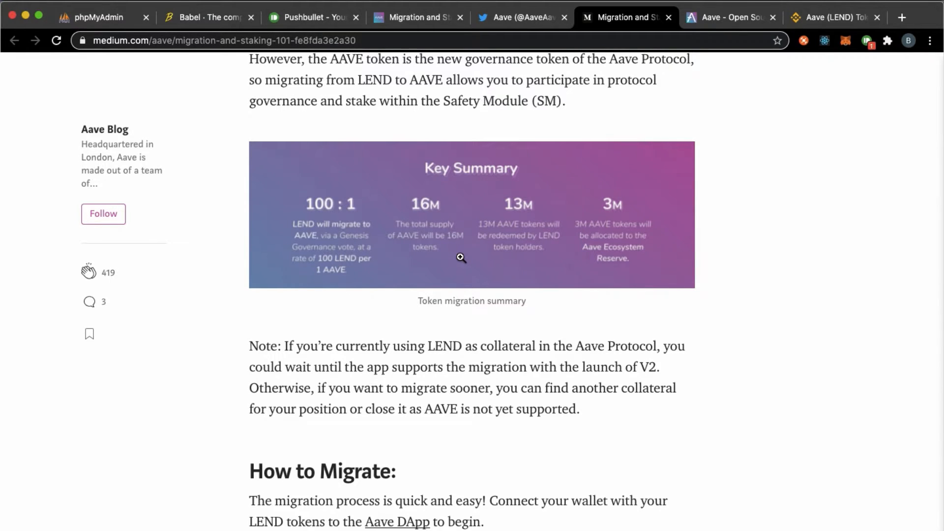
scroll("down", 3)
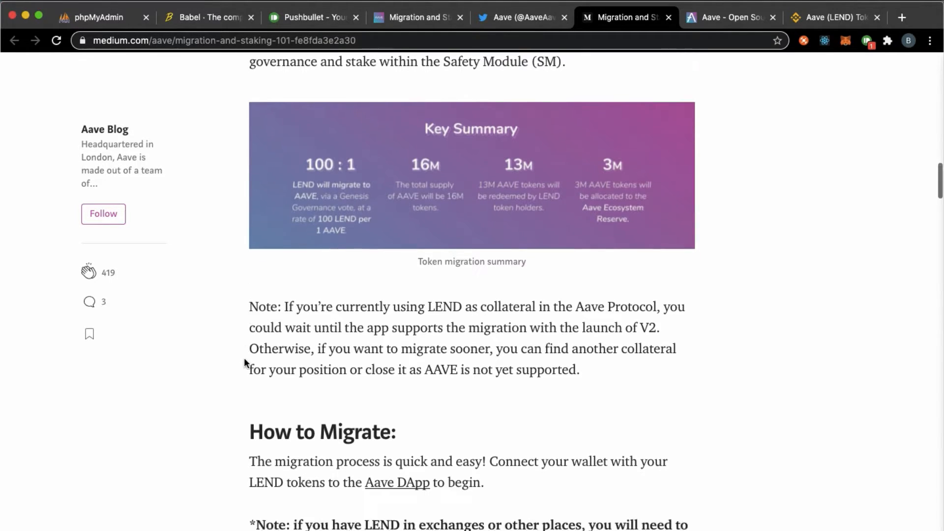
scroll("down", 3)
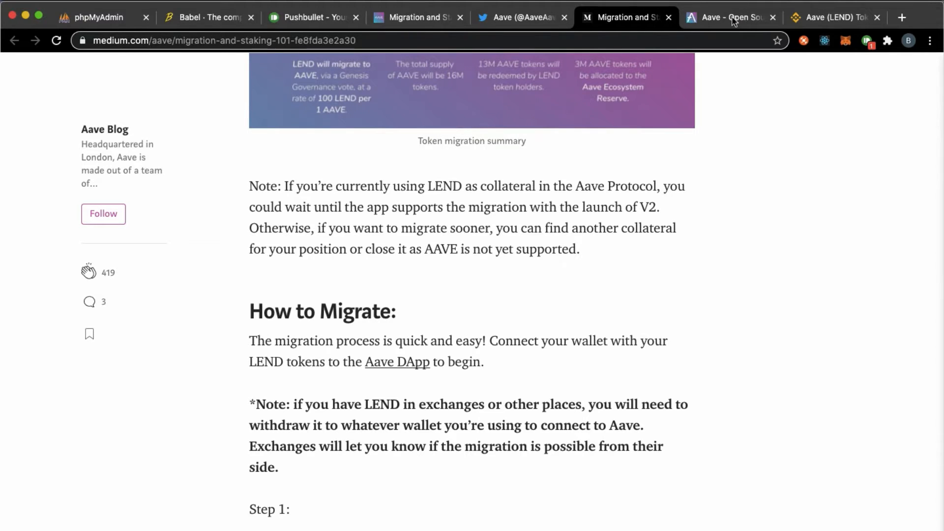
Connect the Ledger 2 account via MetaMask so the Aave markets home page loads
left_click(730, 18)
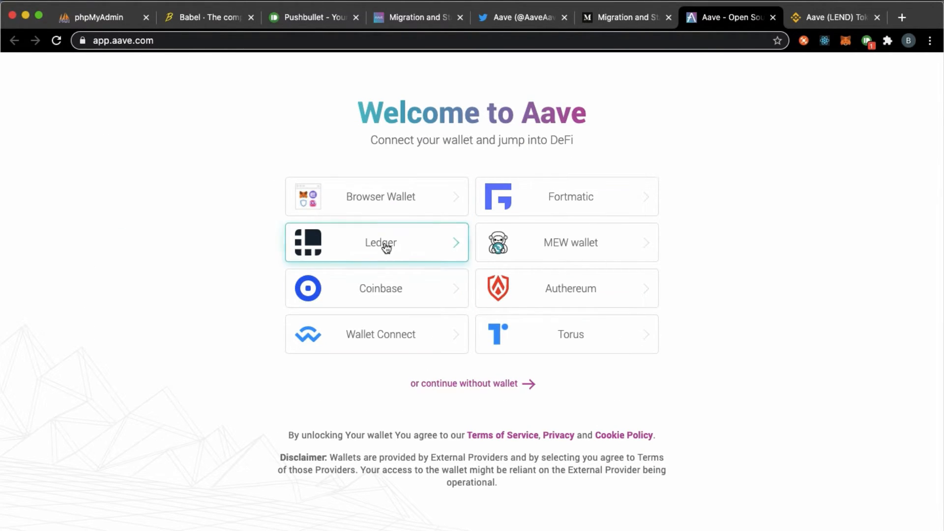
mouse_move(468, 210)
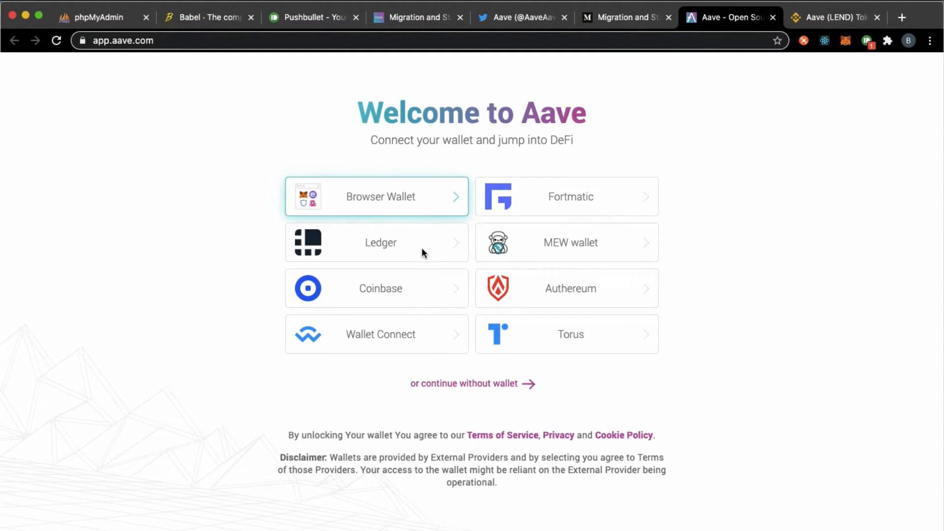
left_click(376, 196)
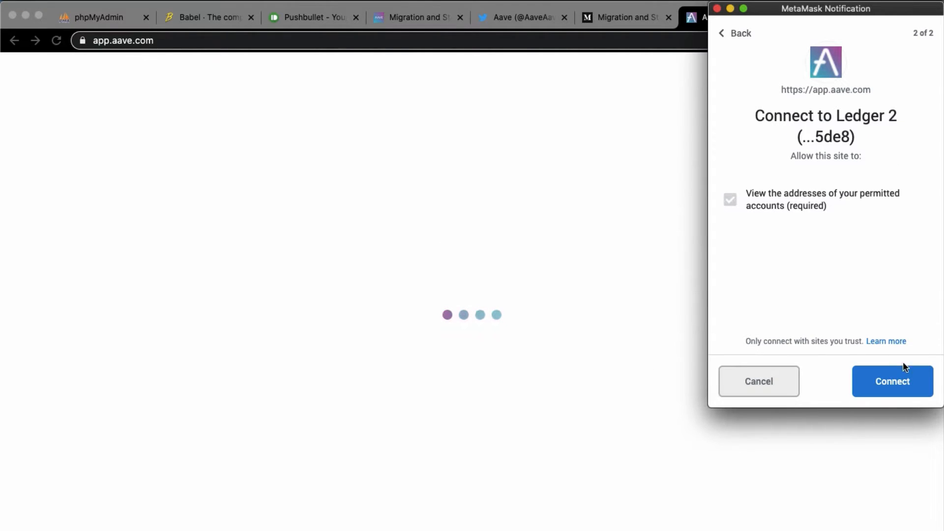
left_click(893, 382)
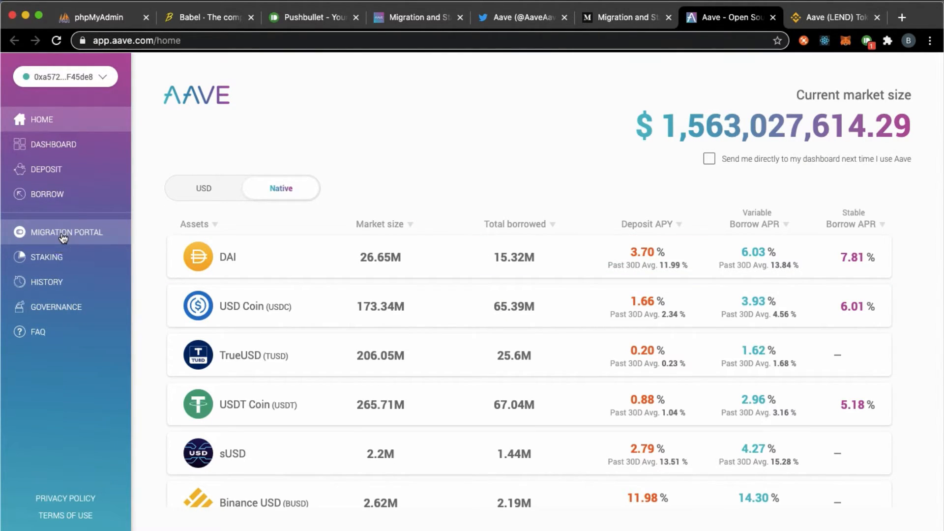
Go to the Migration Portal showing 4,163.0739 LEND and 41.63074 AAVE to receive
left_click(65, 232)
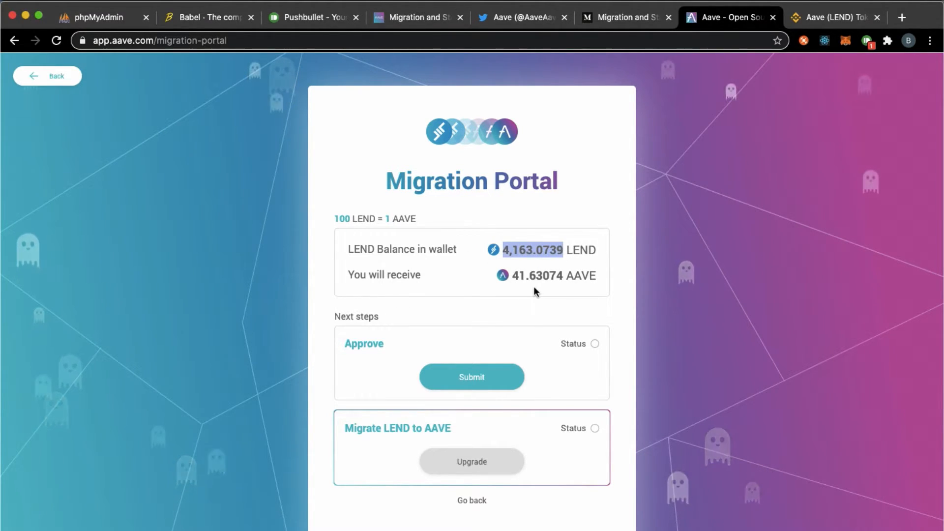
mouse_move(560, 267)
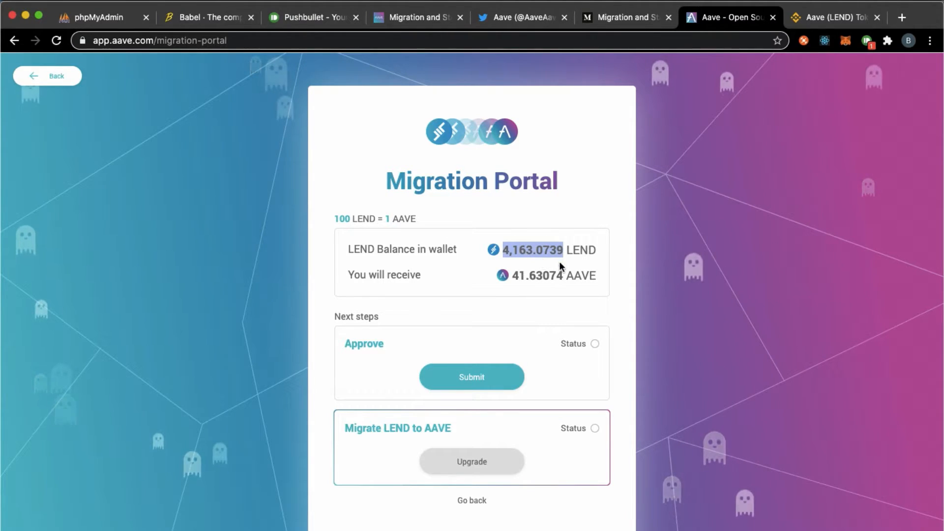
mouse_move(535, 308)
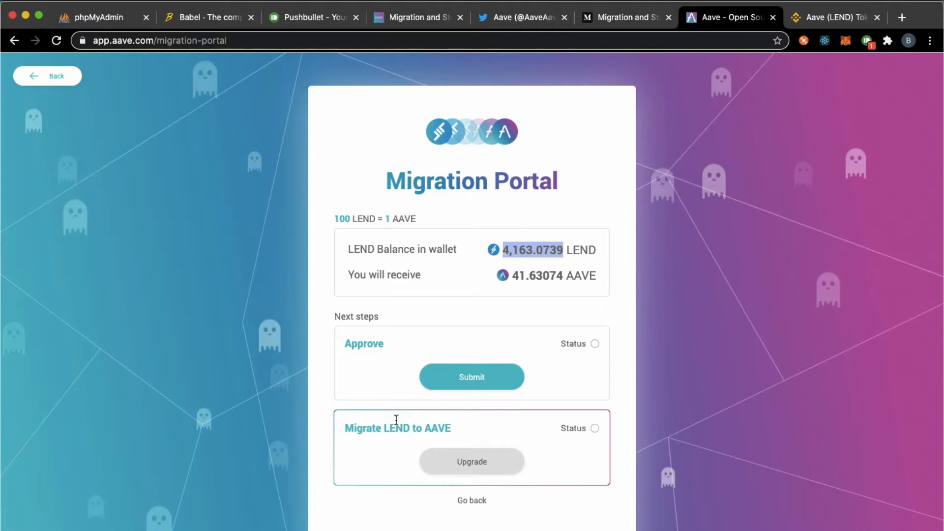
mouse_move(594, 20)
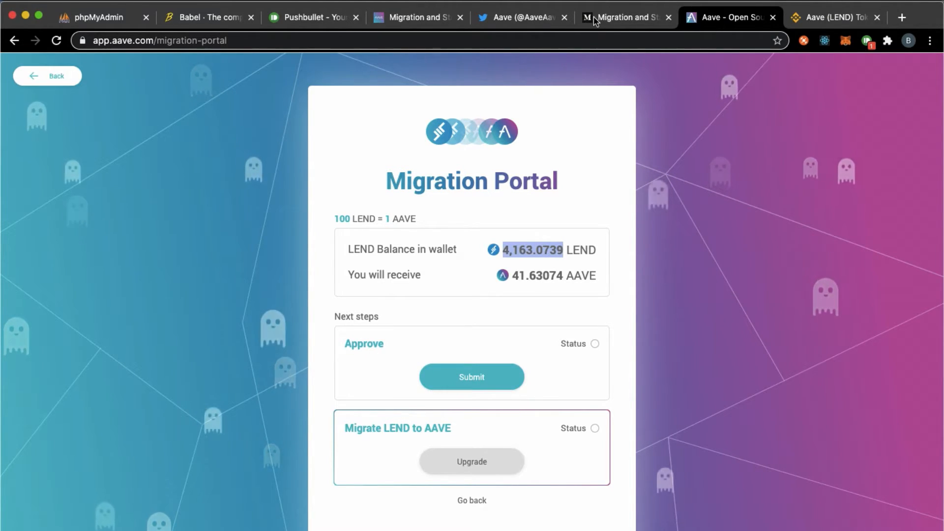
Review the guide's Steps 1 to 3: approve, upgrade, and the congratulations screen
left_click(625, 18)
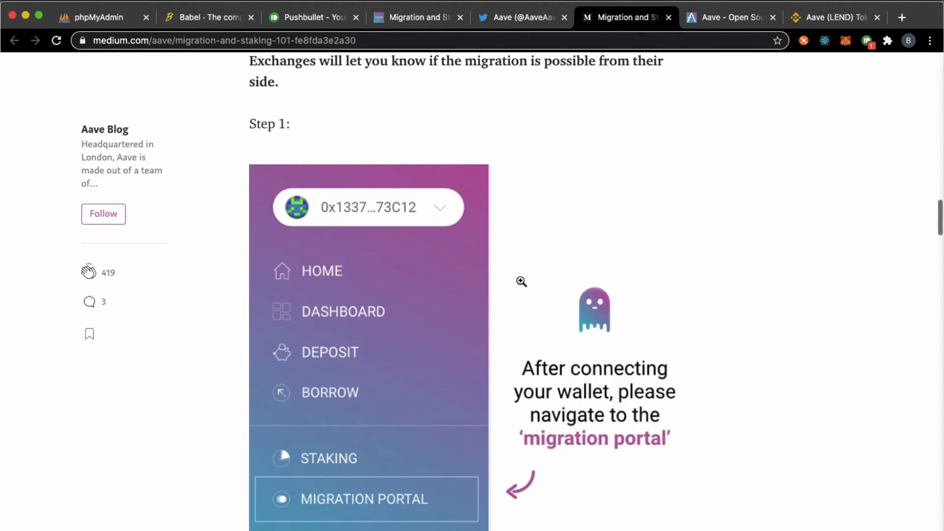
scroll("down", 3)
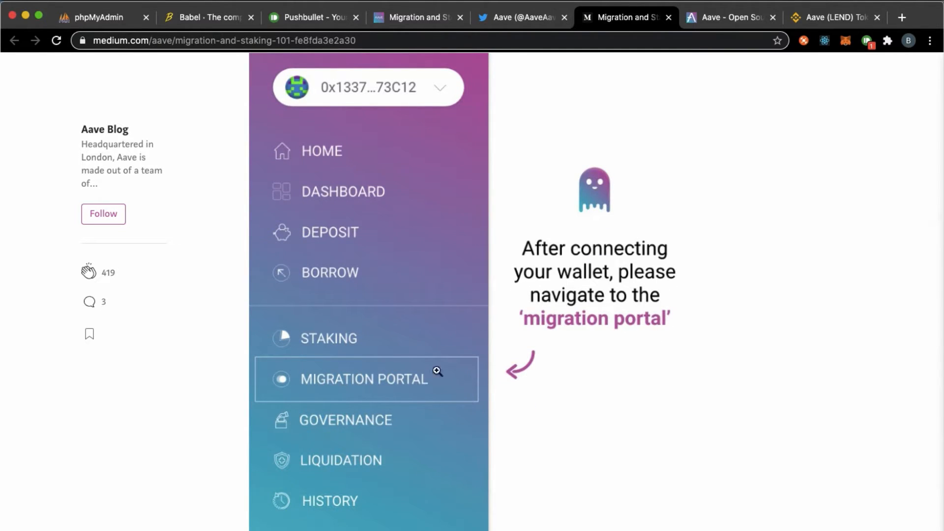
scroll("down", 3)
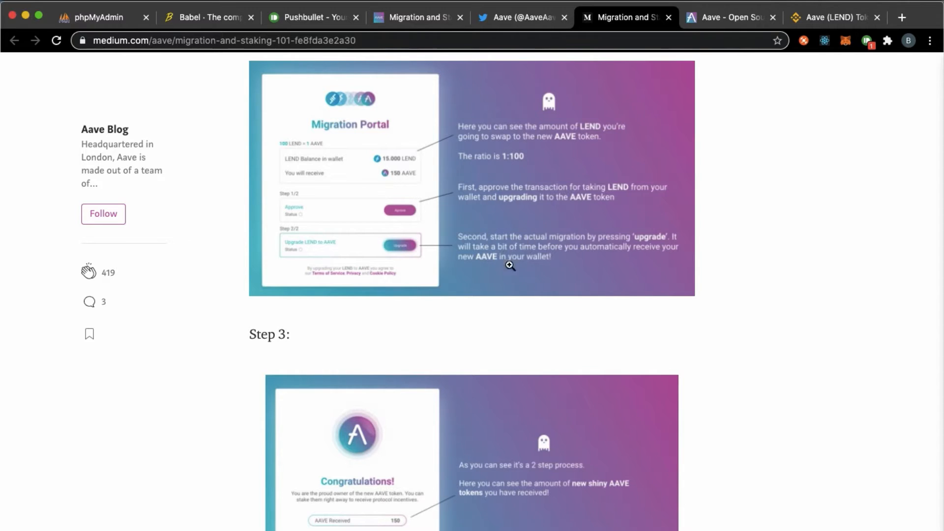
scroll("down", 3)
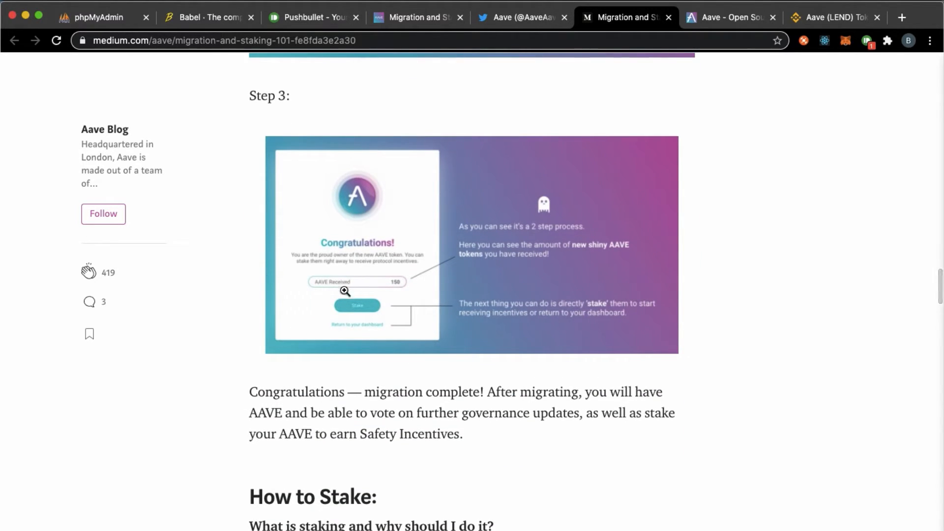
scroll("up", 3)
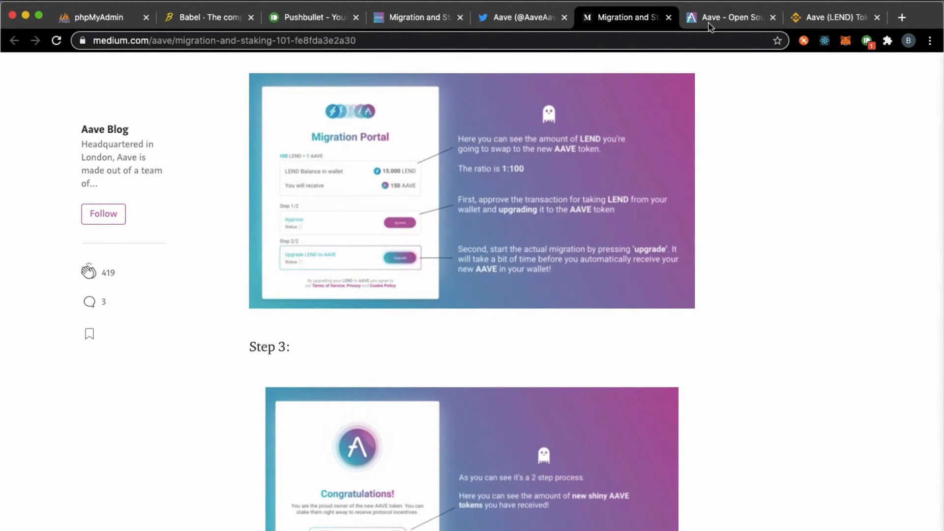
Submit and confirm the LEND approval for the migrator contract, verified as Success on Etherscan
left_click(732, 16)
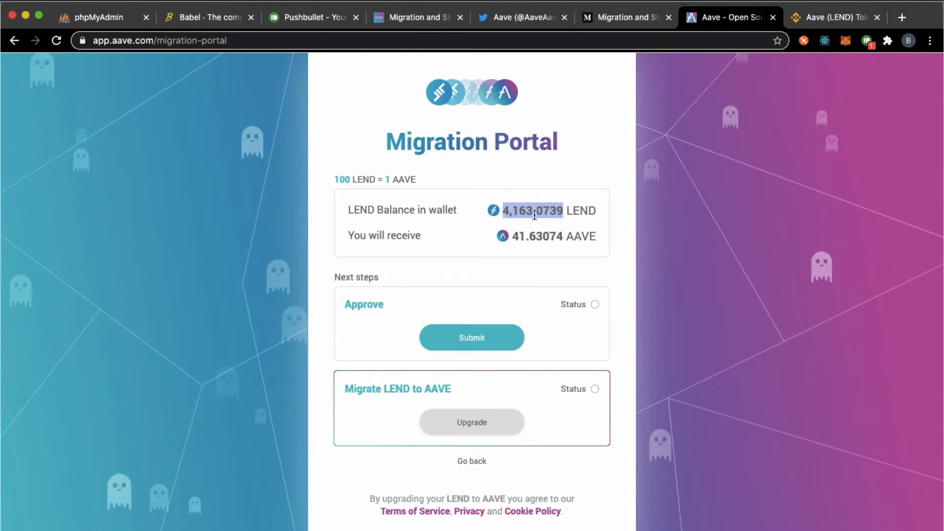
left_click(472, 338)
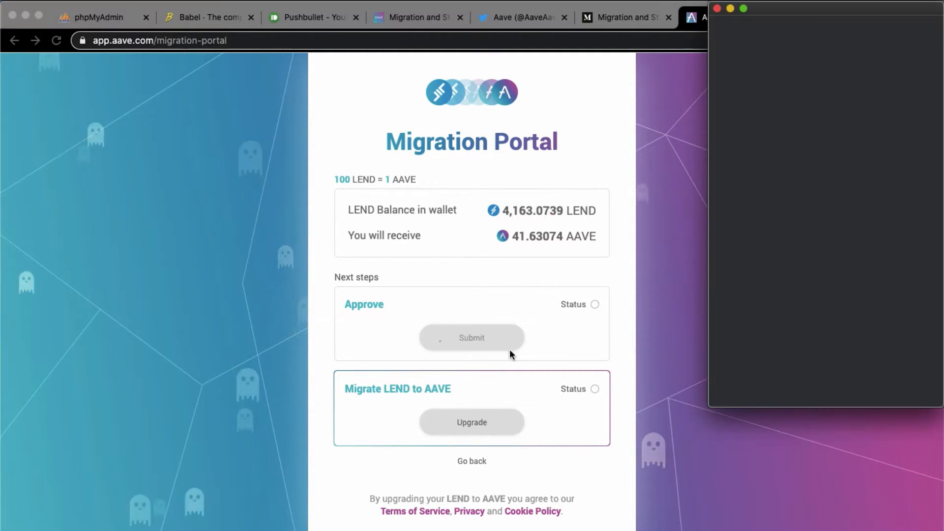
left_click(472, 338)
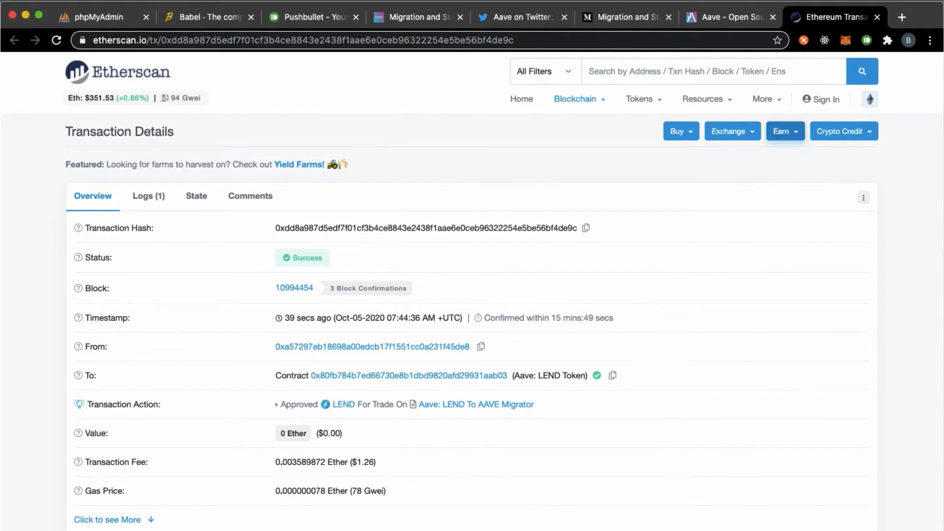
left_click(726, 16)
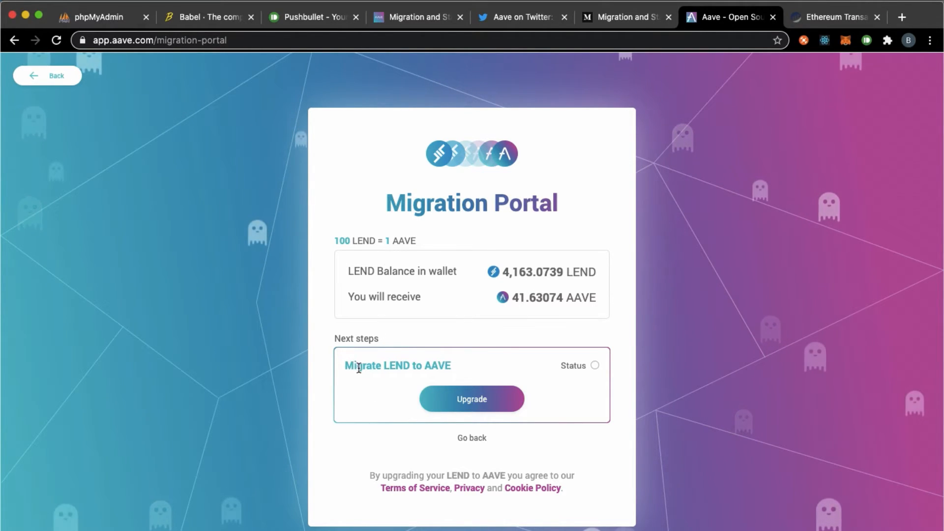
mouse_move(413, 368)
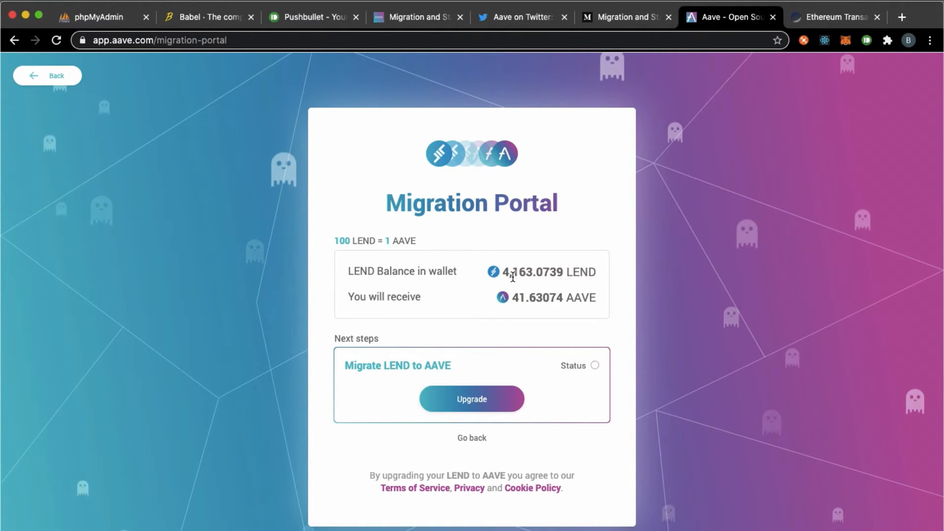
Launch the Migrate LEND to AAVE upgrade and check ETH Gas Station's recommended gas prices
double_click(532, 272)
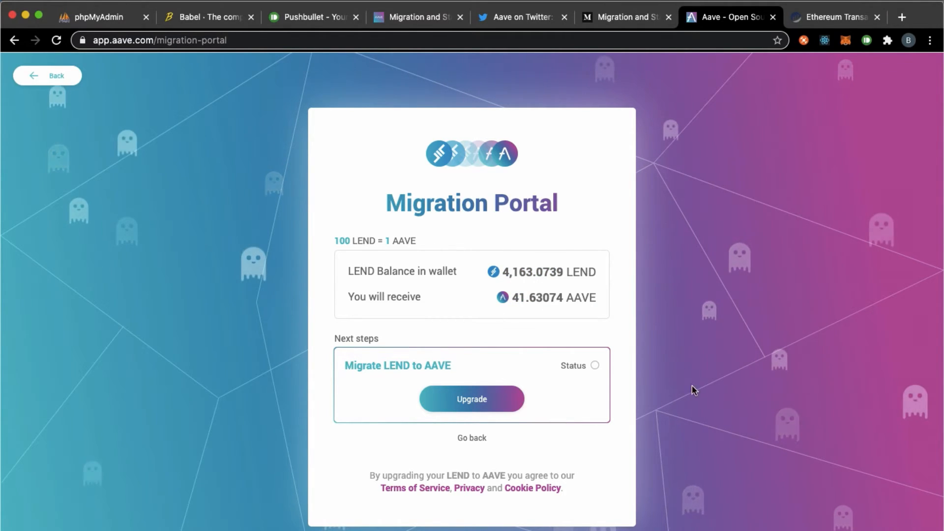
left_click(835, 15)
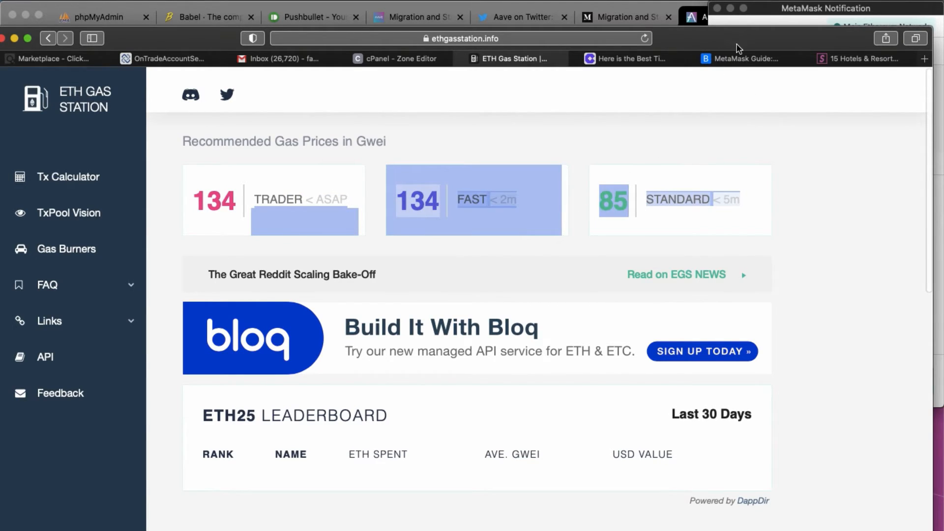
mouse_move(690, 51)
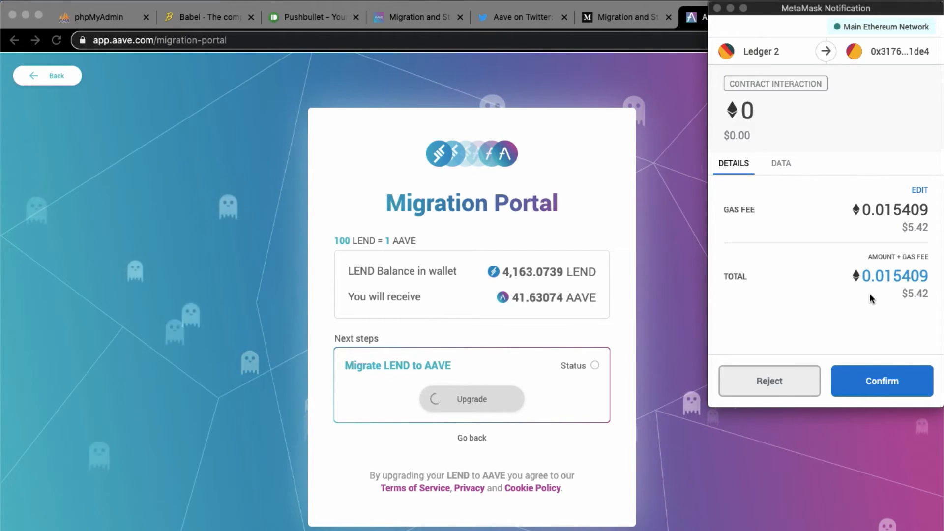
Set a custom gas price in MetaMask's Advanced settings and confirm the upgrade transaction
left_click(918, 191)
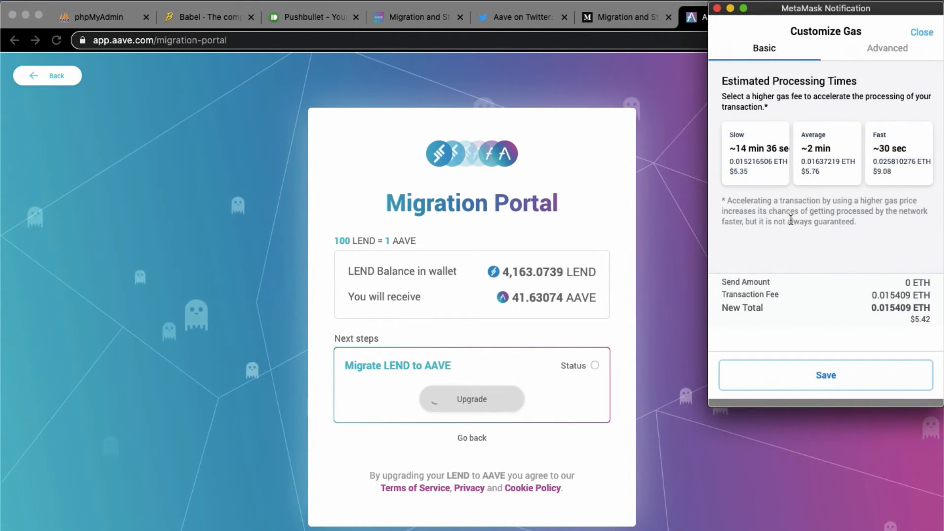
left_click(887, 48)
type("9")
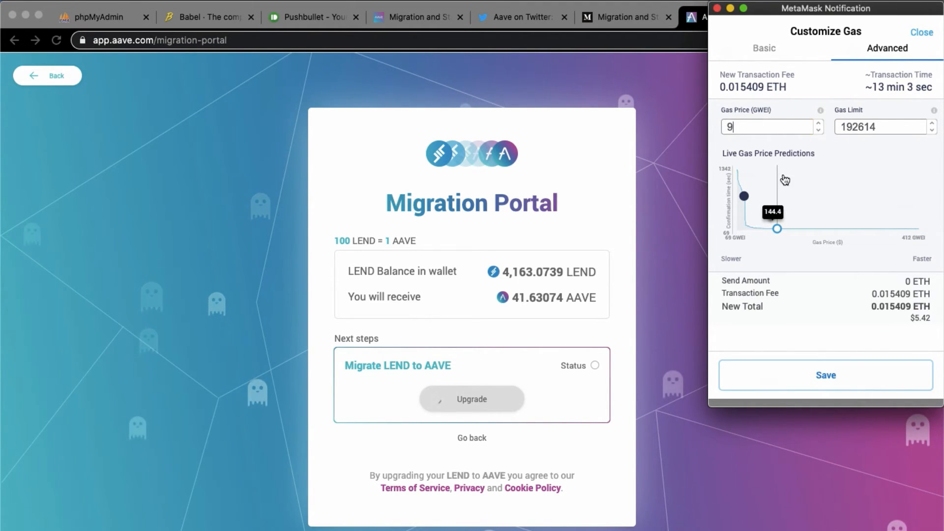
left_click(826, 374)
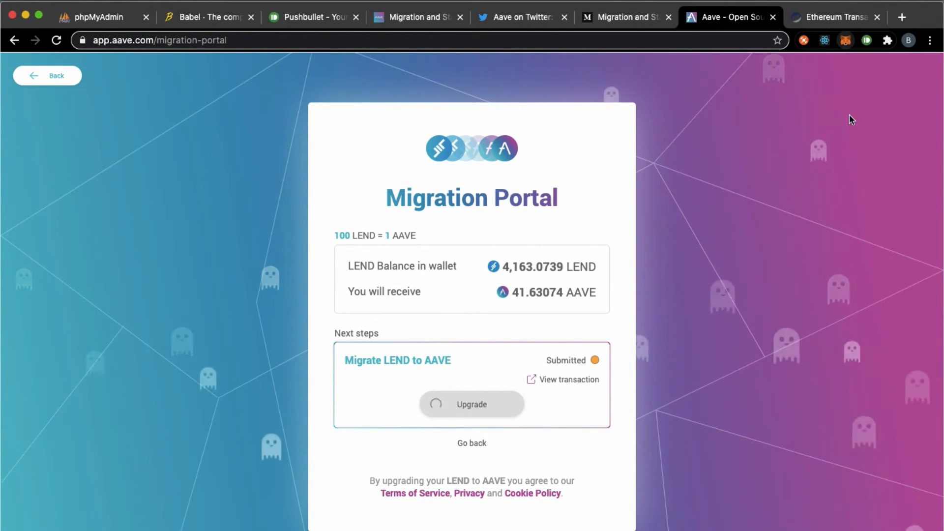
View the pending upgrade transaction to the LEND To AAVE Migrator at 95 Gwei, then the confirmed approval
left_click(568, 380)
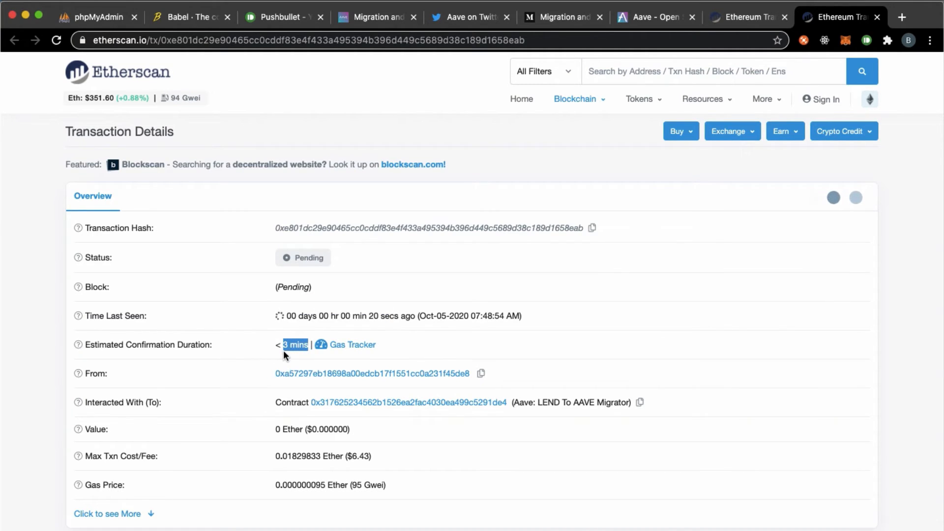
mouse_move(294, 347)
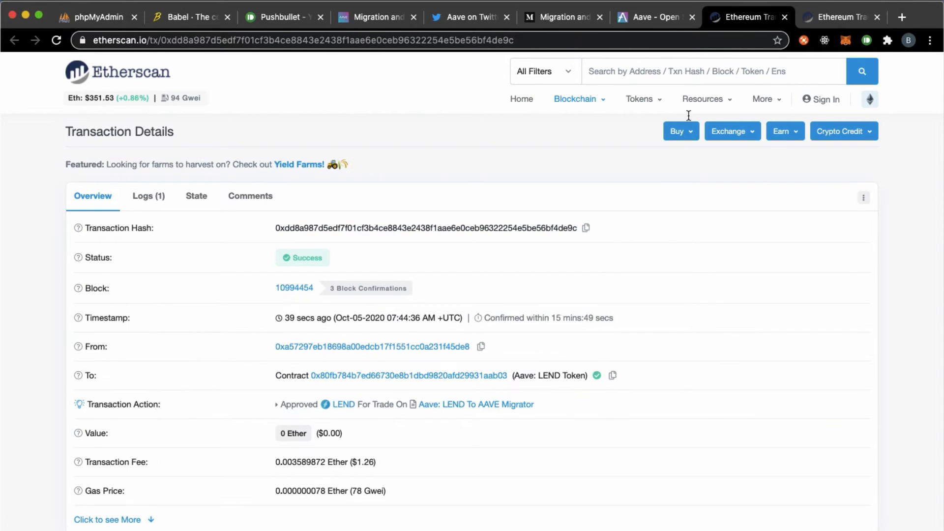
scroll("down", 3)
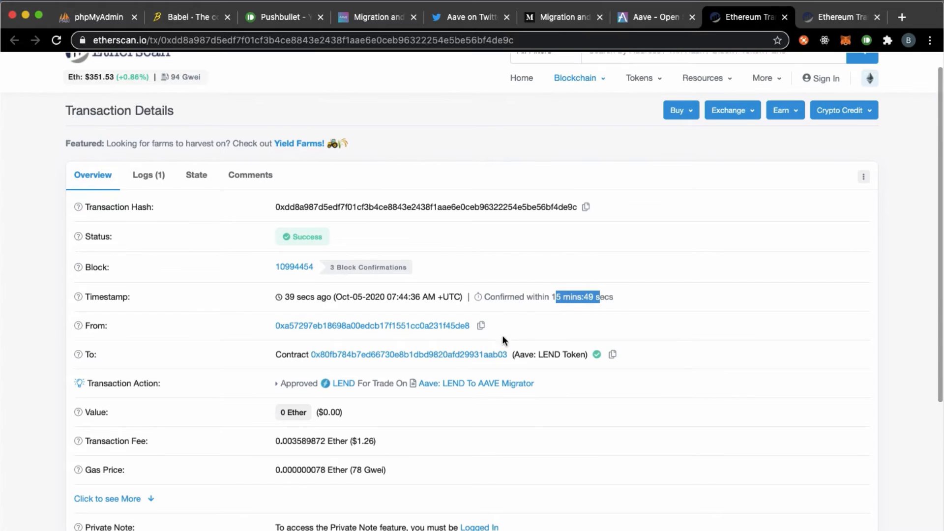
left_click(842, 17)
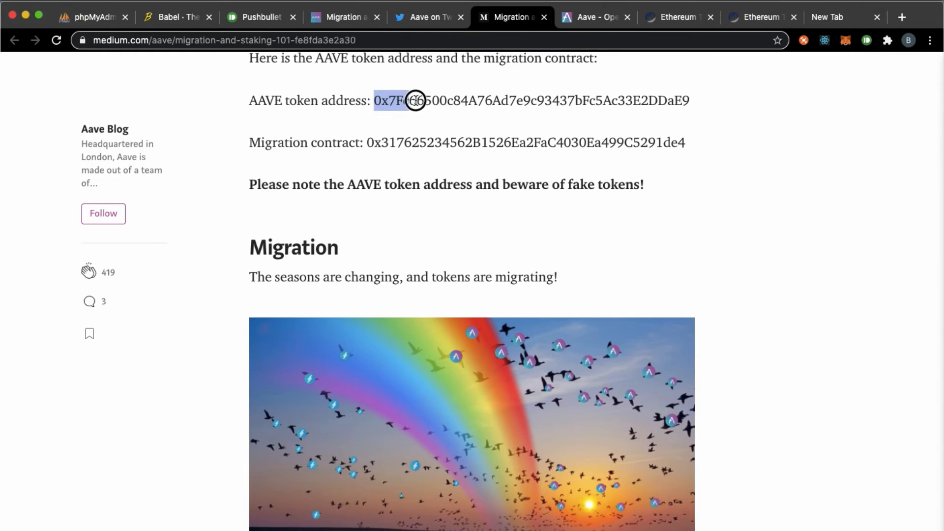
Add AAVE as a custom token from its copied contract address, showing a 0 balance beside 4,163.073 LEND
right_click(568, 100)
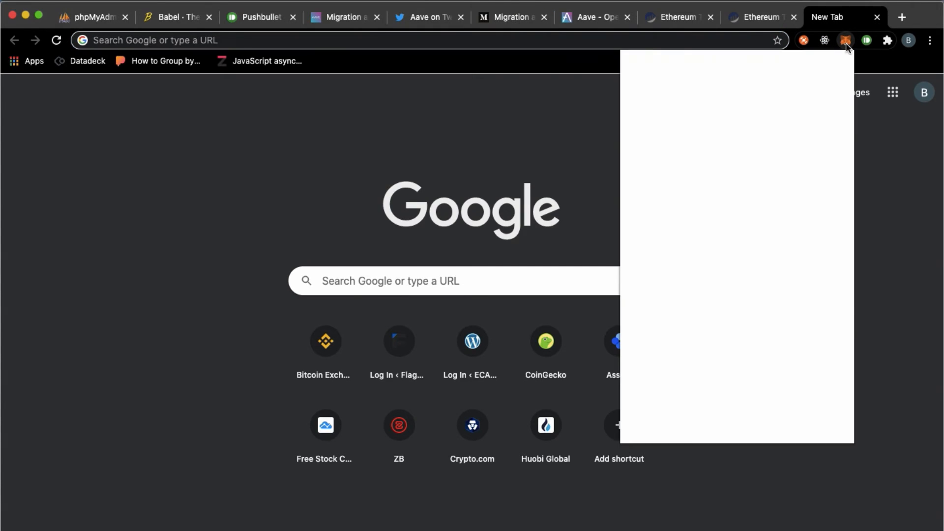
left_click(846, 40)
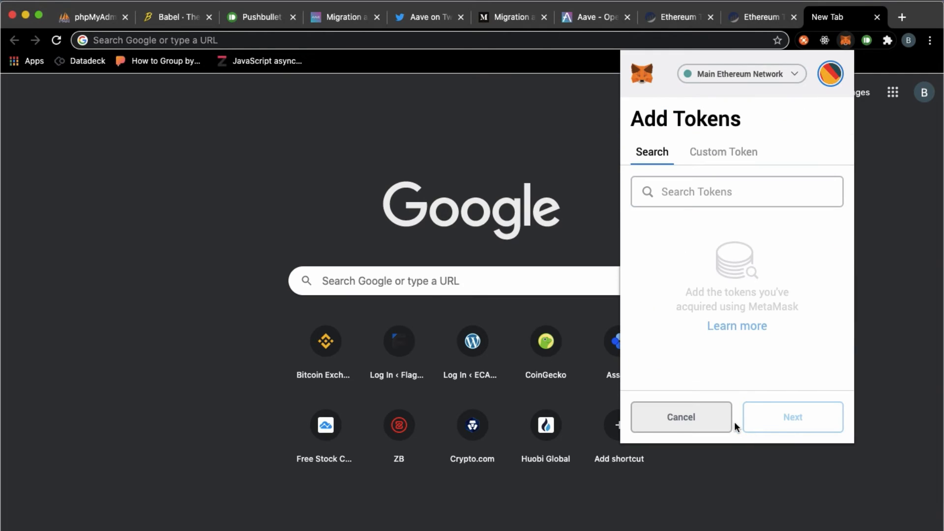
left_click(723, 151)
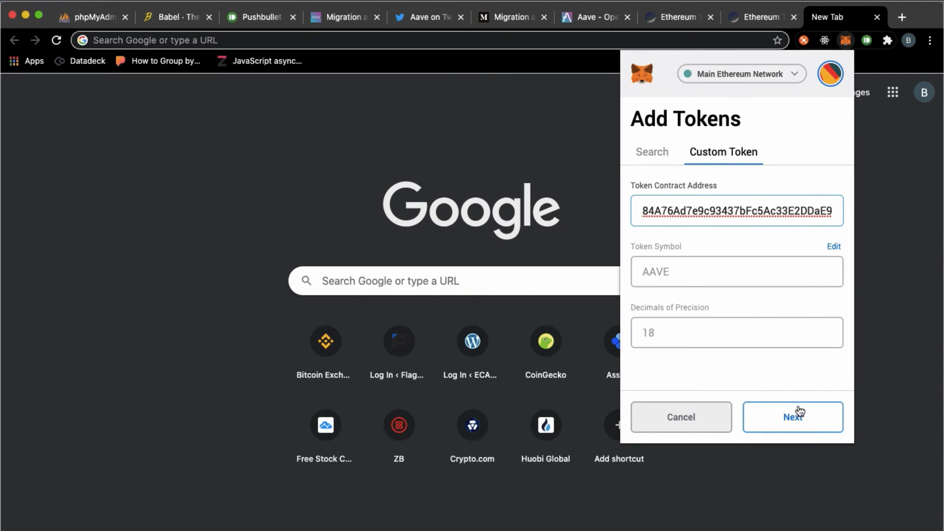
left_click(793, 417)
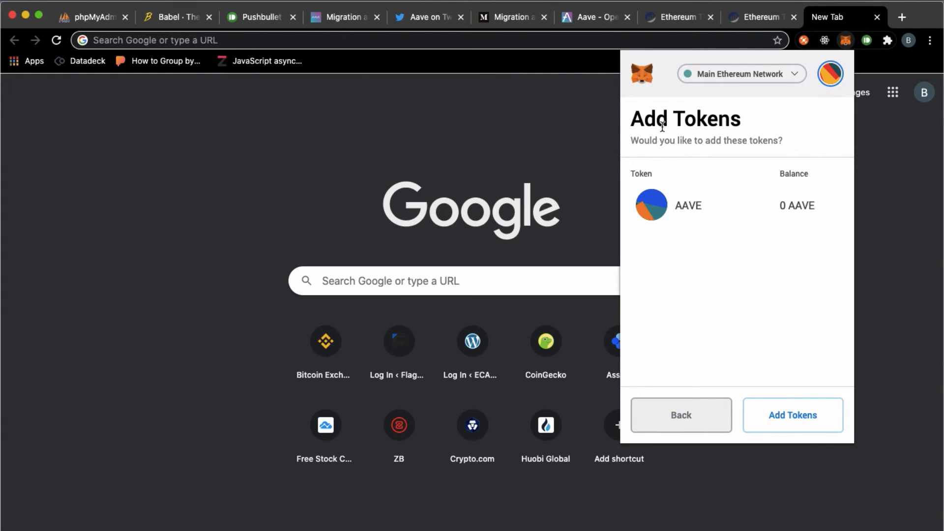
mouse_move(719, 213)
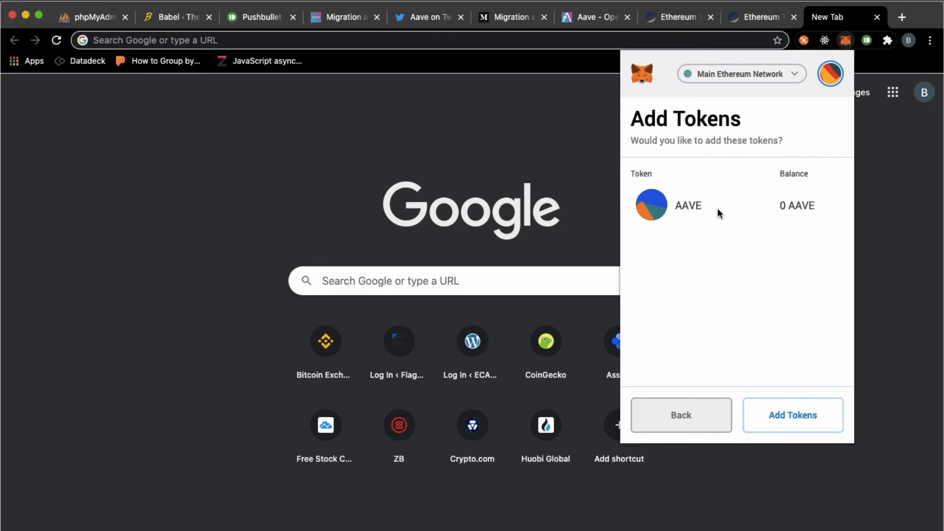
left_click(792, 415)
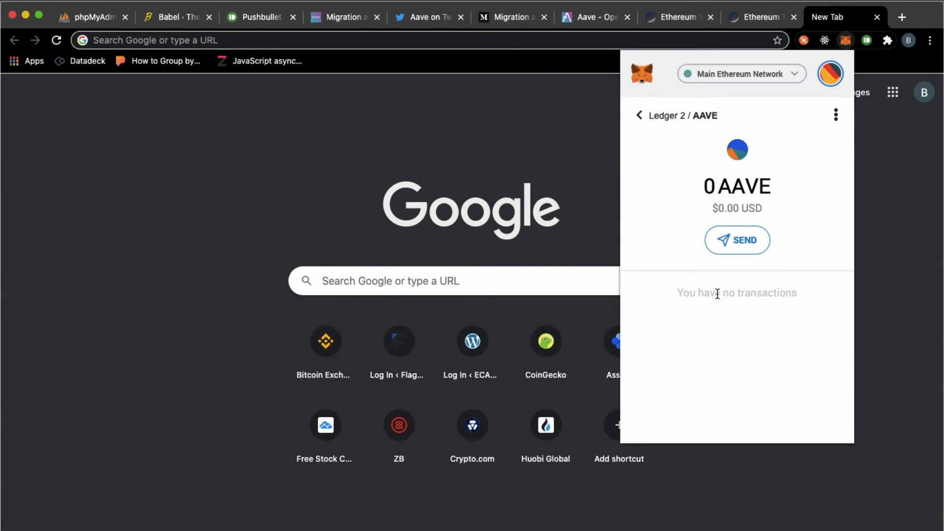
left_click(639, 116)
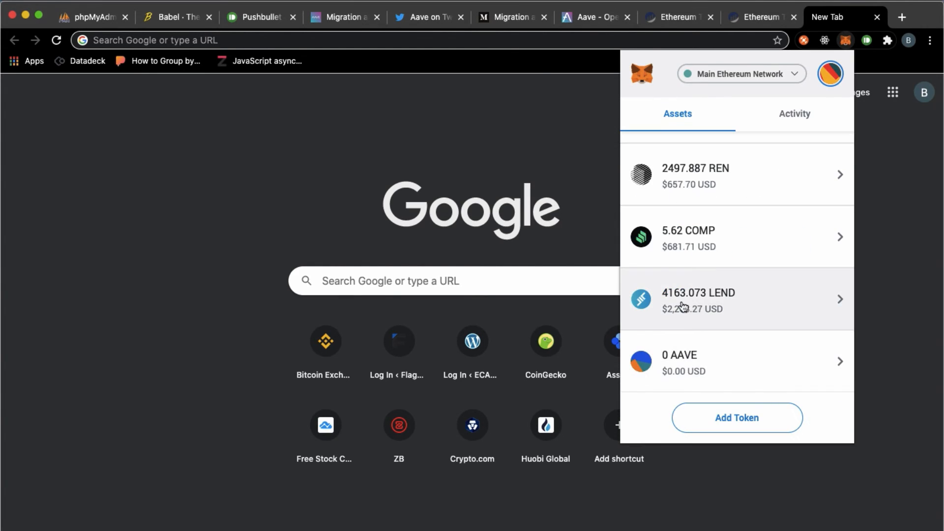
mouse_move(708, 302)
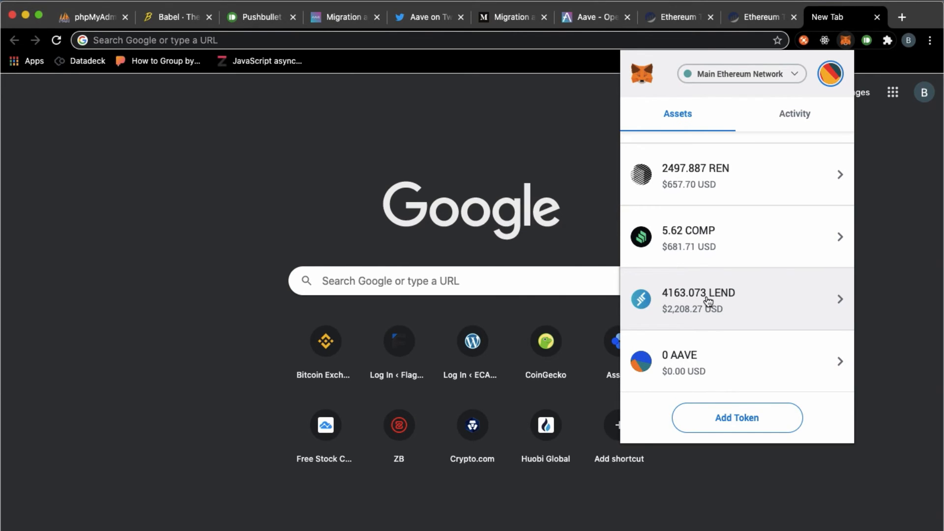
mouse_move(696, 364)
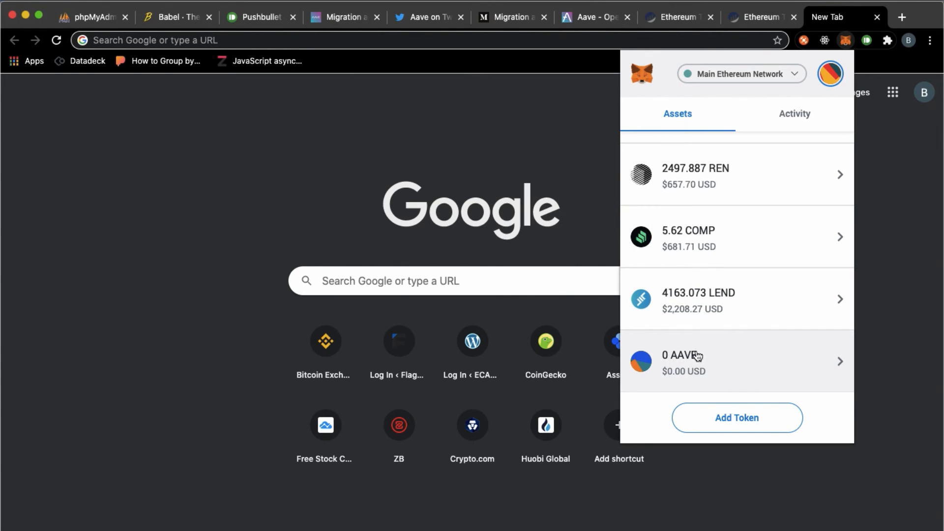
mouse_move(700, 344)
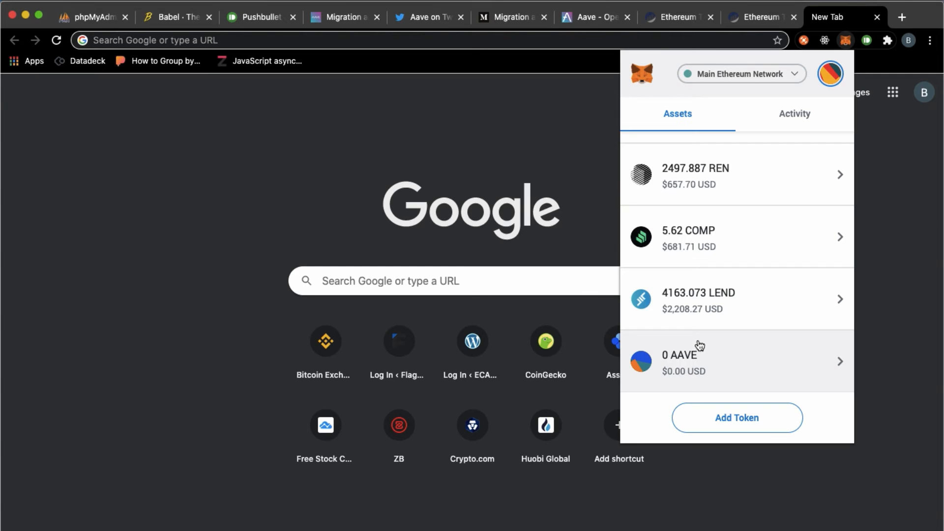
mouse_move(694, 369)
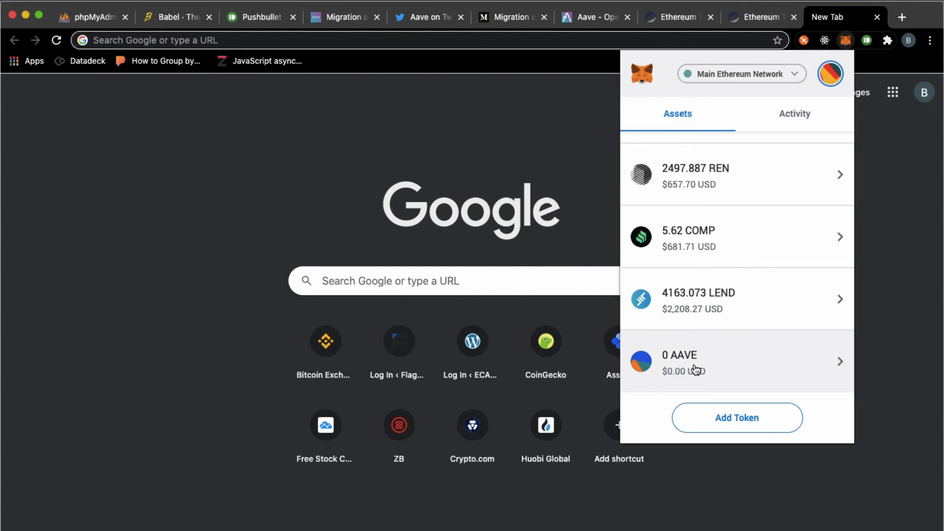
Return to the migration transaction to the LEND To AAVE Migrator, still pending
left_click(760, 17)
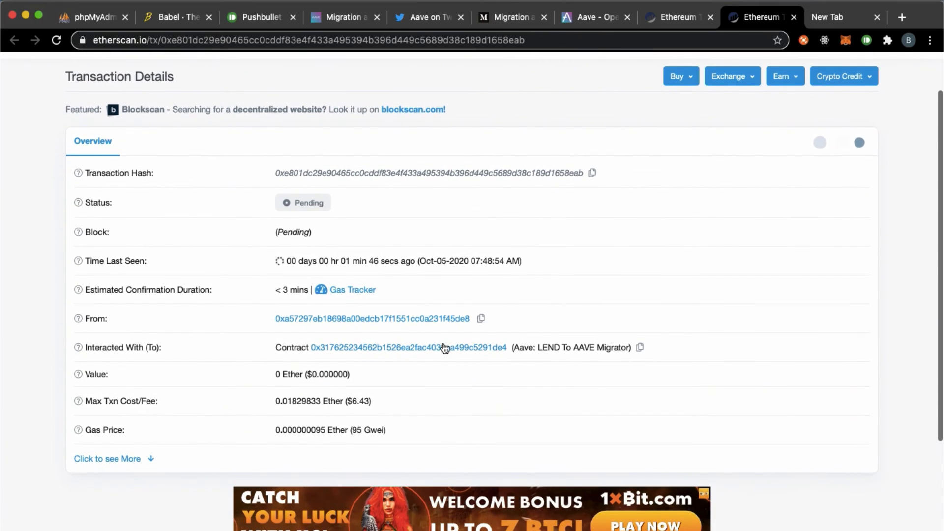
mouse_move(414, 306)
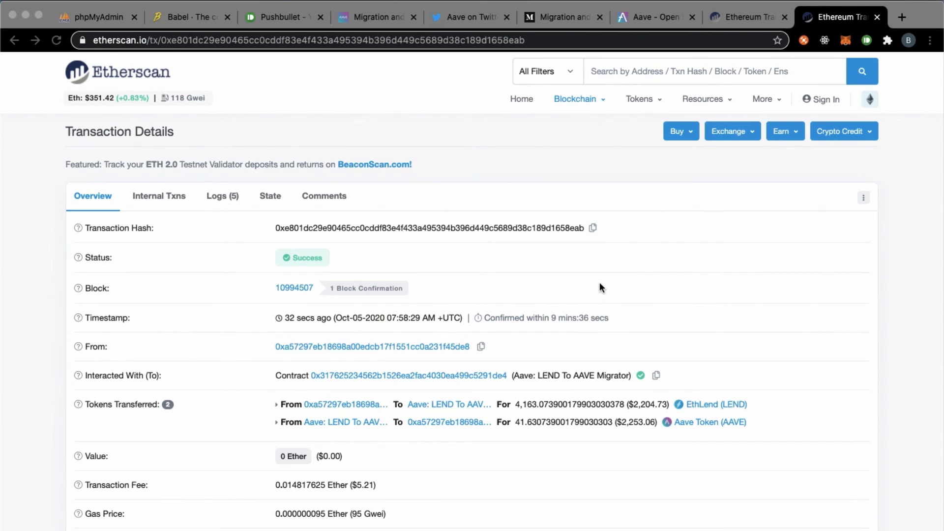
mouse_move(93, 76)
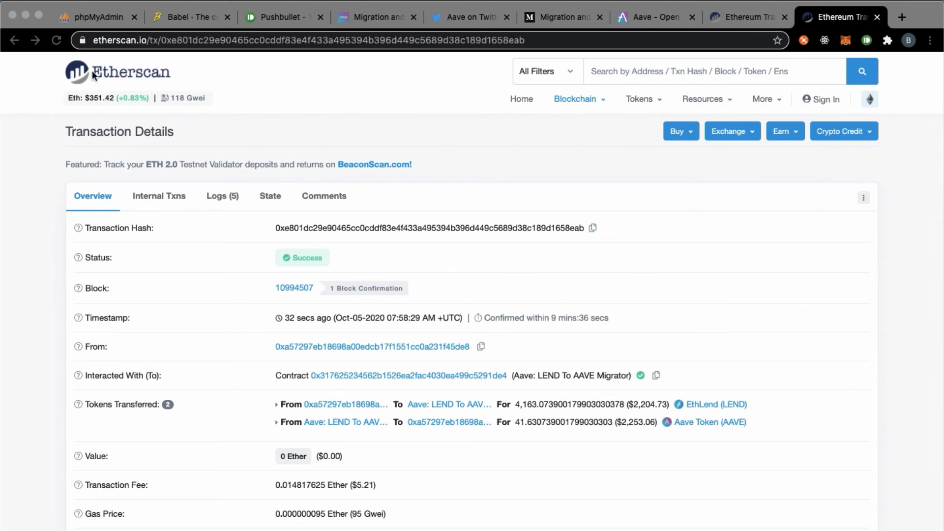
mouse_move(659, 28)
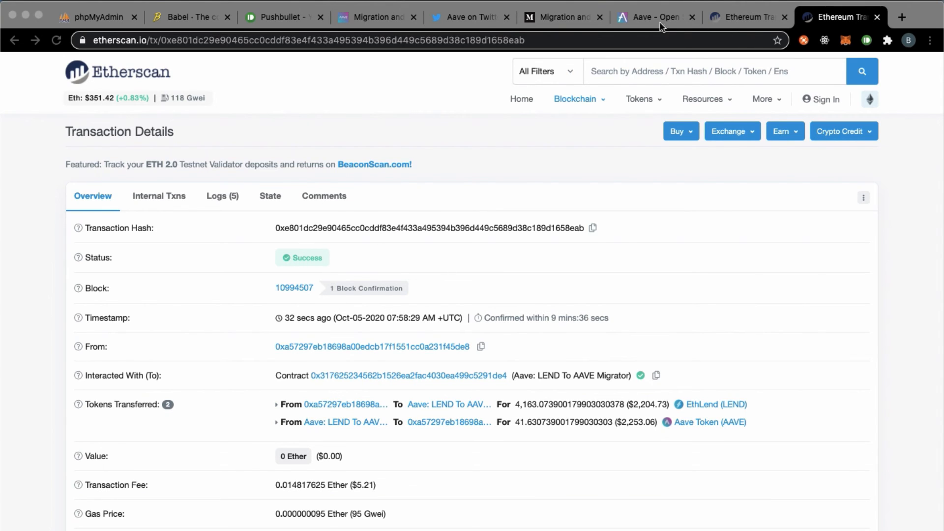
Show the Congratulations page with 41.63 AAVE received and MetaMask listing 0 LEND, 41.63 AAVE
left_click(652, 17)
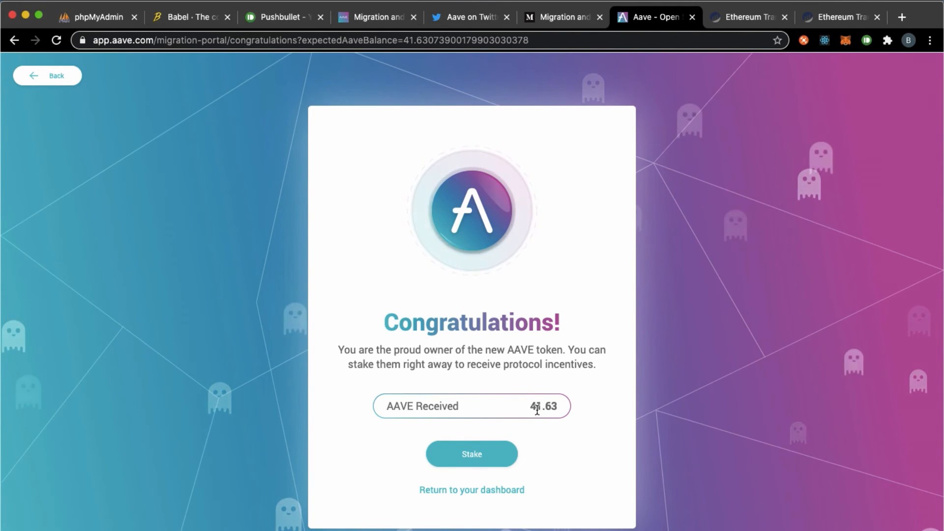
mouse_move(544, 425)
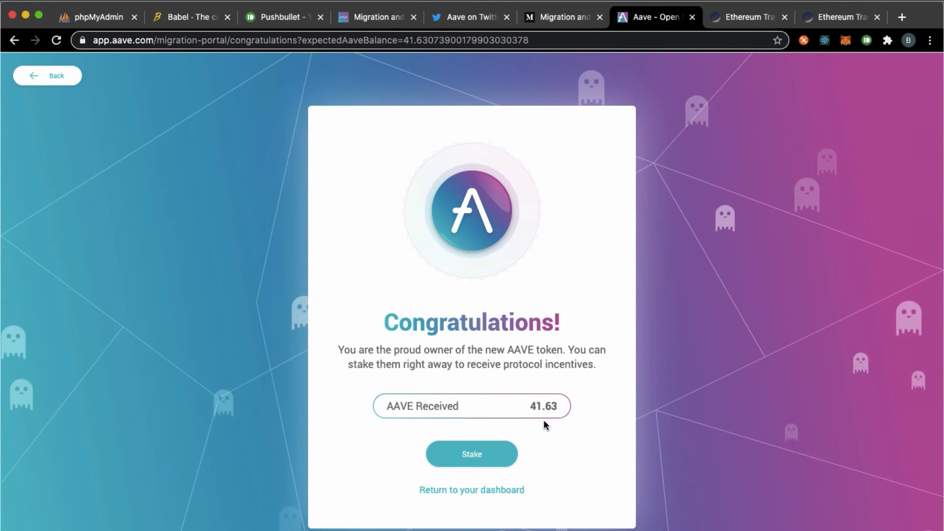
mouse_move(460, 423)
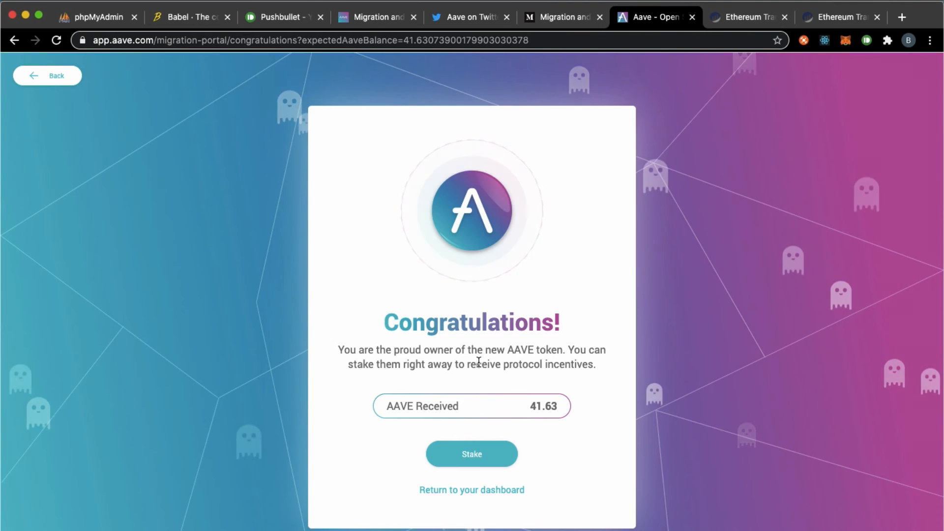
left_click(847, 41)
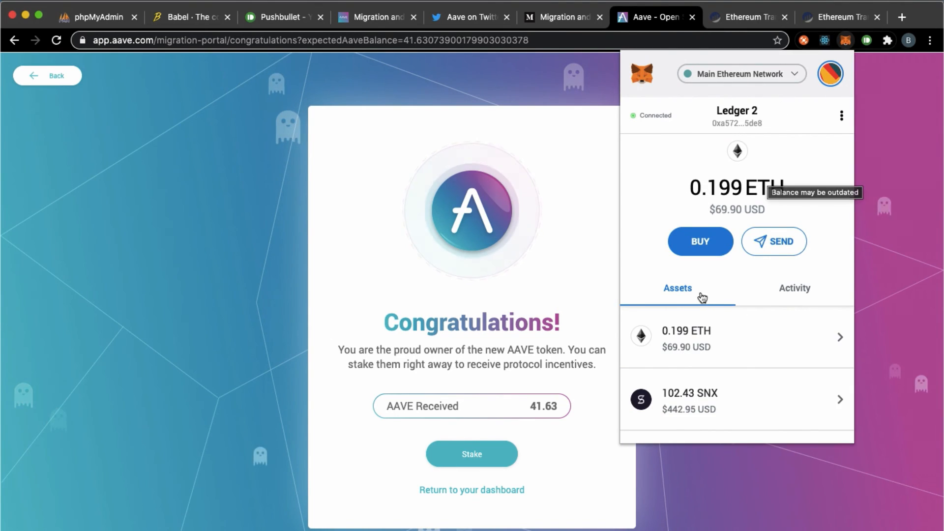
scroll("down", 3)
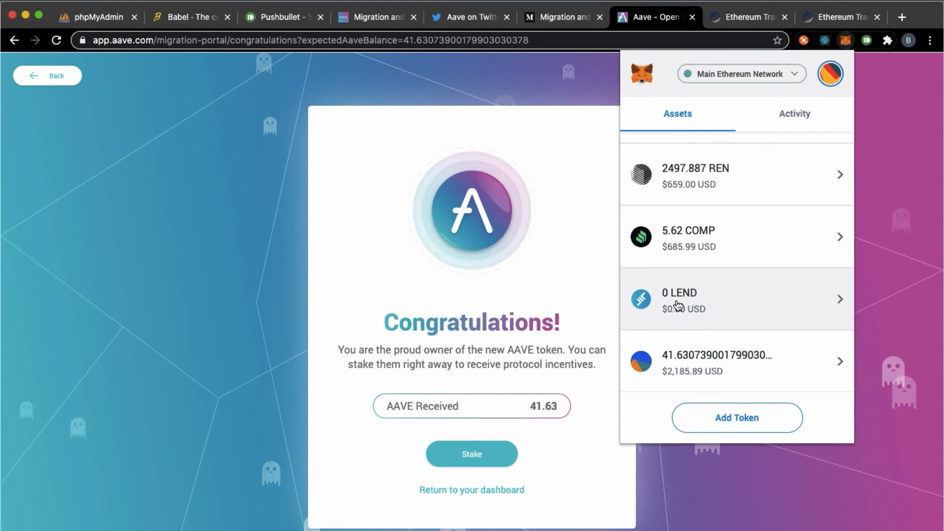
mouse_move(755, 372)
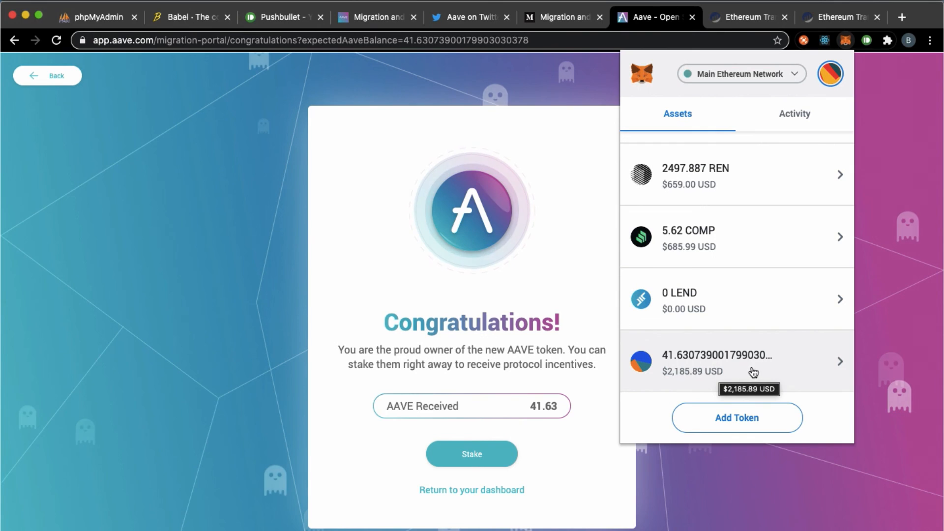
mouse_move(706, 362)
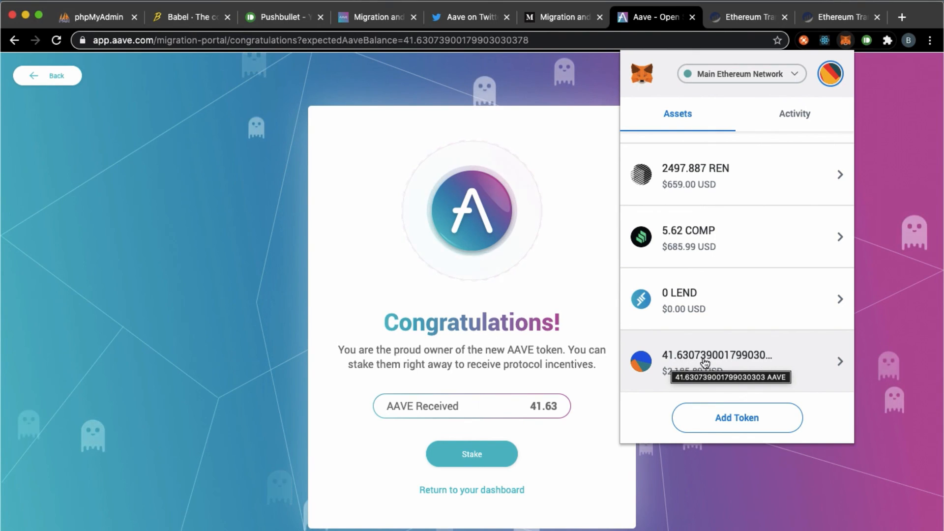